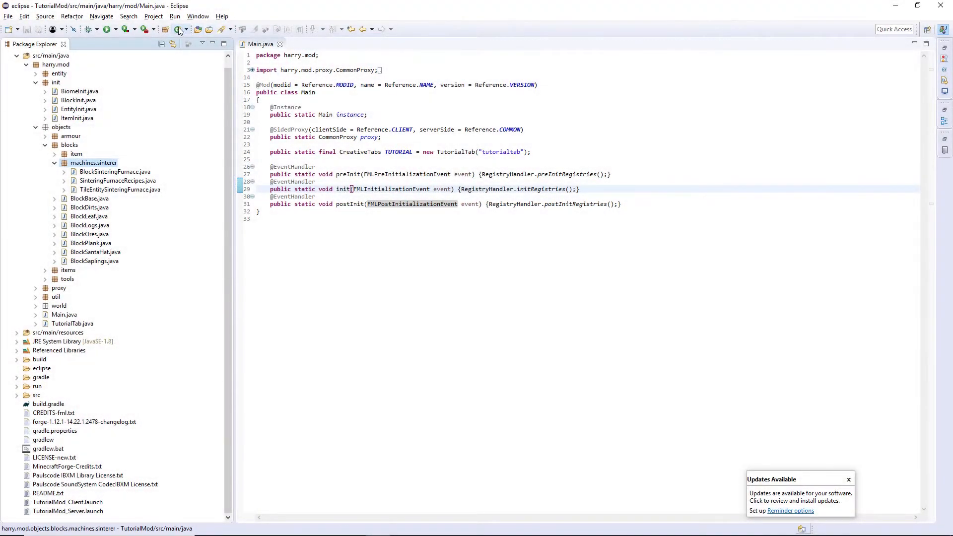
- Create the ContainerSinteringFurnace class extending Container and import net.minecraft.inventory.Container
{"action": "left_click", "coordinate": [178, 29]}
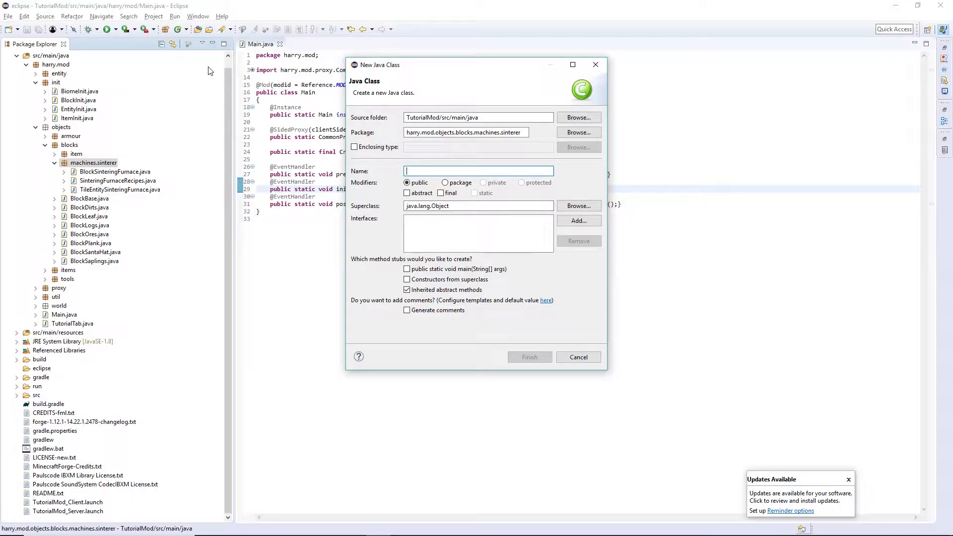
{"action": "left_click", "coordinate": [528, 357]}
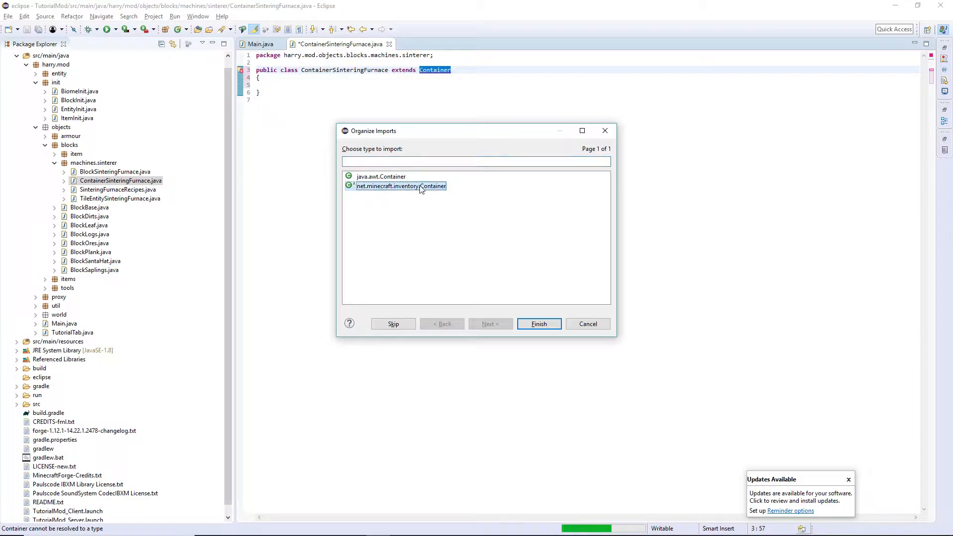
{"action": "left_click", "coordinate": [537, 324]}
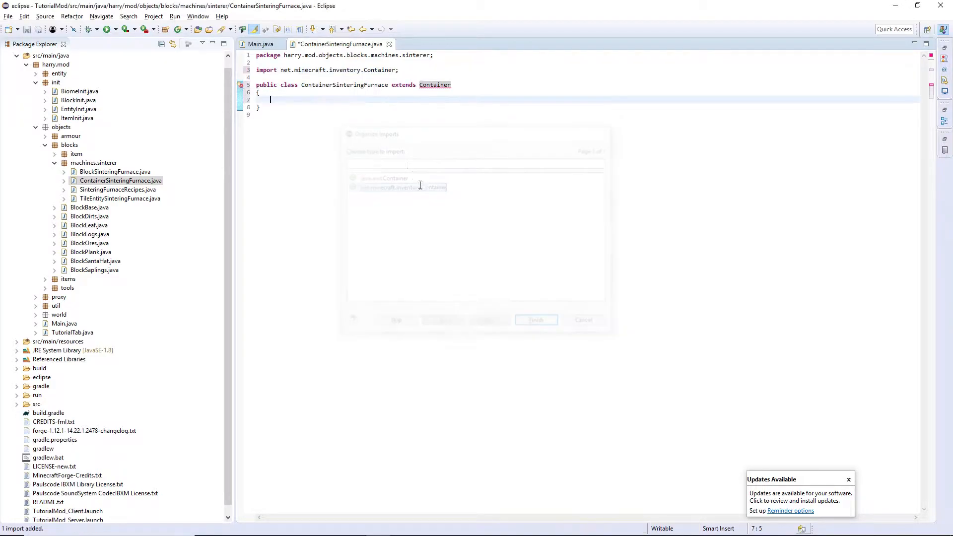
- Declare a private final TileEntitySinteringFurnace field and private int cookTime, totalCookTime, burnTime, currentBurnTime
{"action": "left_click", "coordinate": [535, 320]}
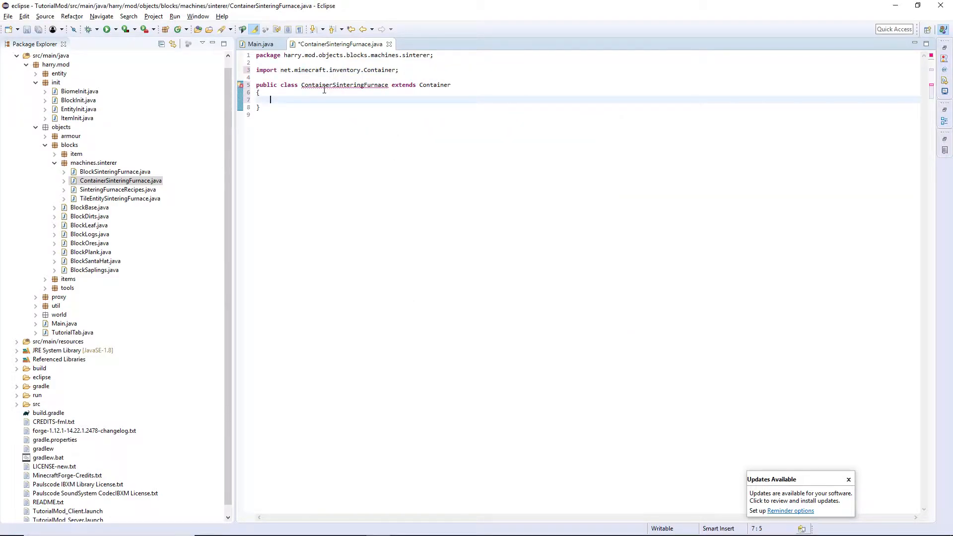
{"action": "type", "text": "private final"}
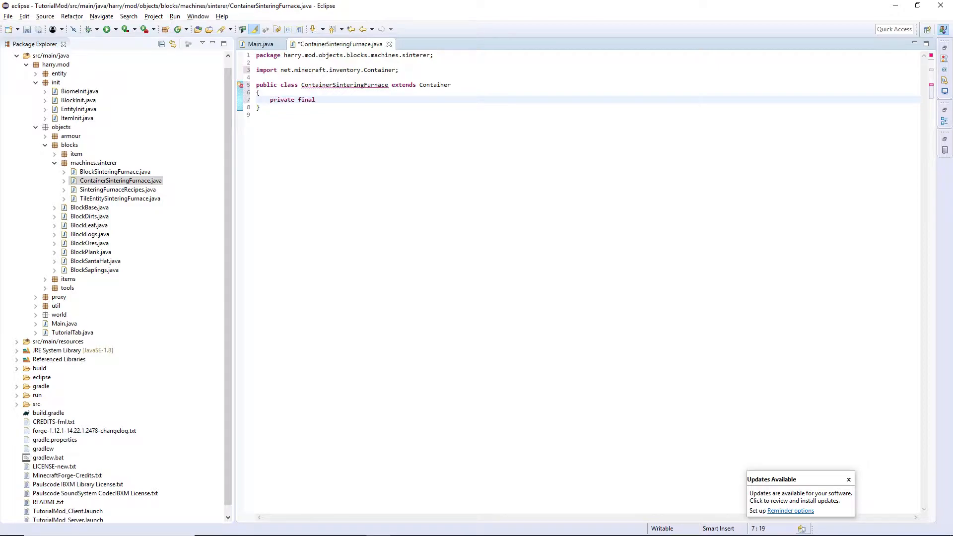
{"action": "type", "text": "TileEntitySinteringFurnace tileentity;"}
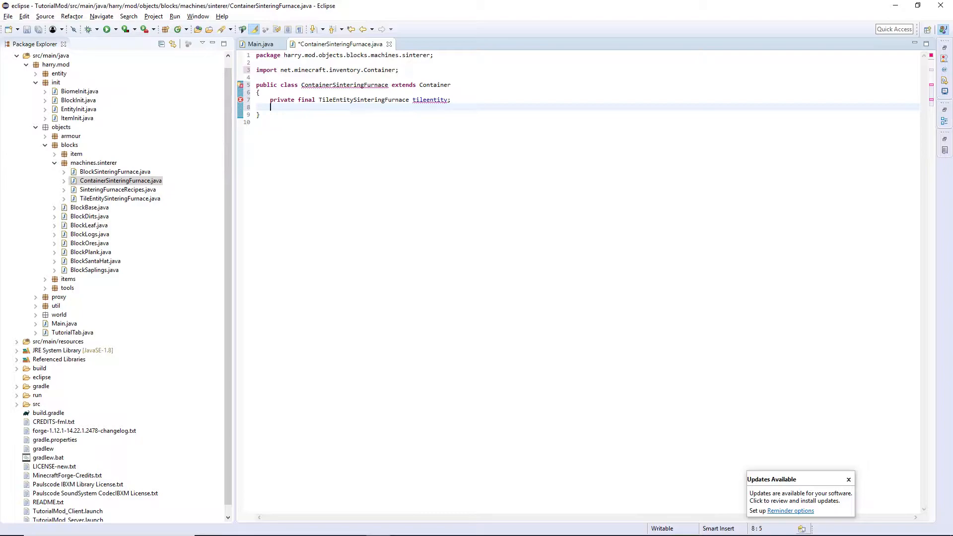
{"action": "type", "text": "private int cookTime, totalCookTime, burnTime,"}
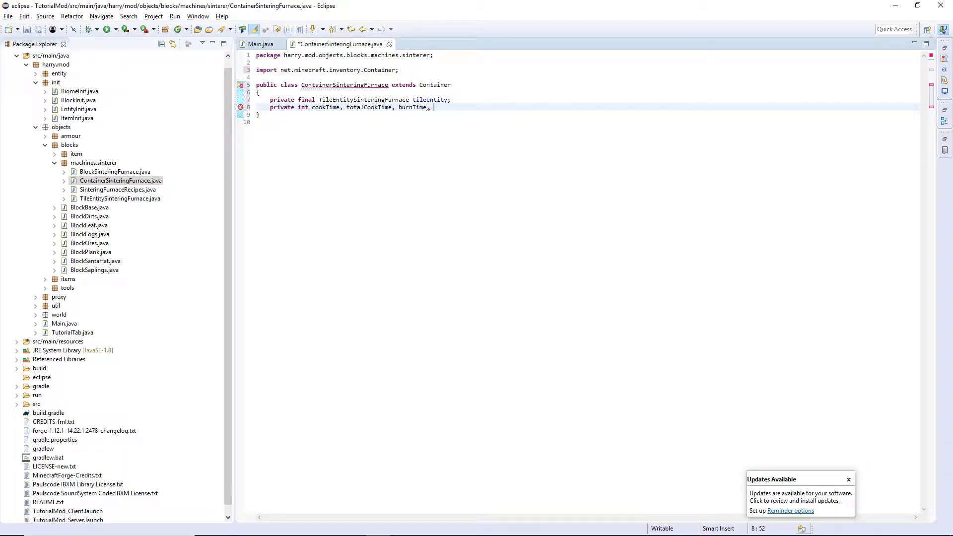
{"action": "type", "text": "currentBurnTime;"}
{"action": "type", "text": "public ContainerSinteringFurnace(InventoryPlayer "}
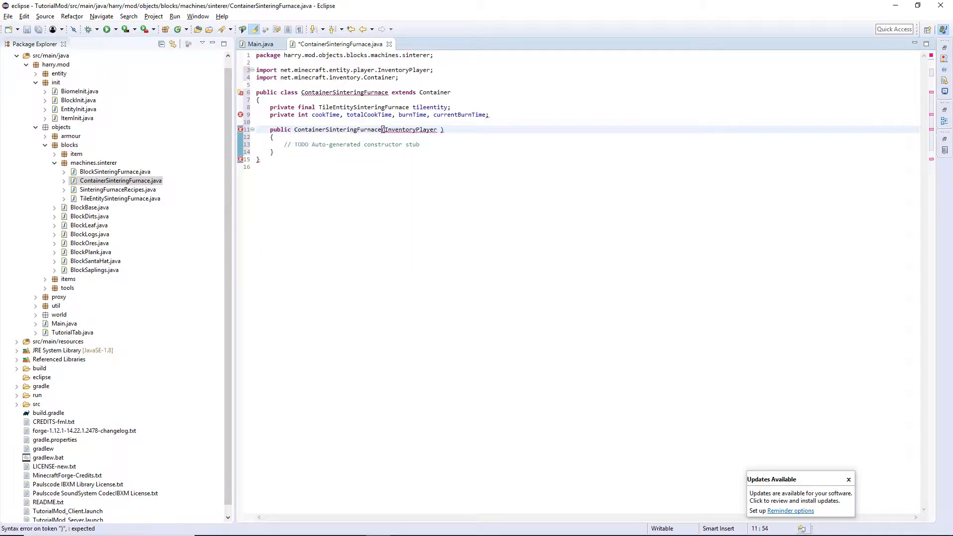
- Write a constructor taking player and tileentity, assigning this.tileentity, and starting an imported Slot call
{"action": "type", "text": "player, TileEntitySinteringFurnace tileentity"}
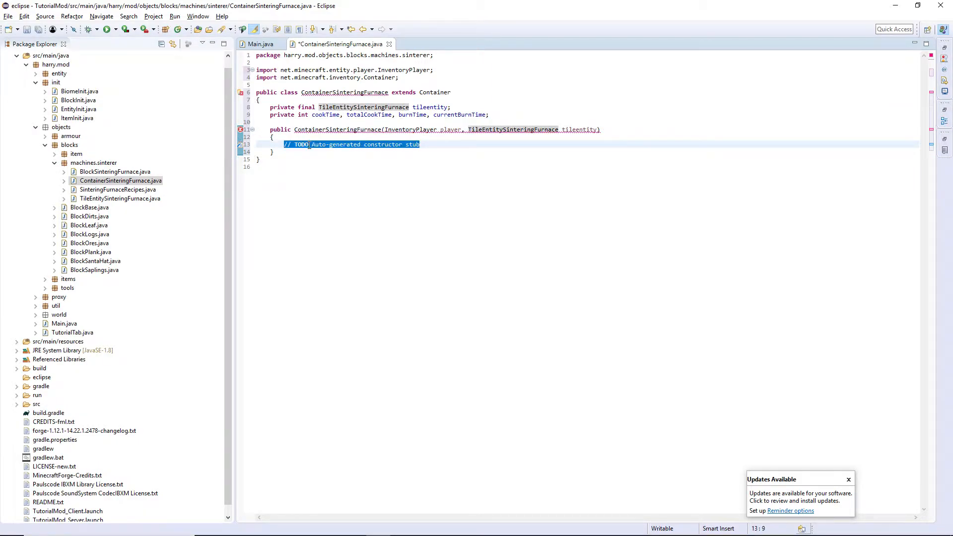
{"action": "type", "text": "th"}
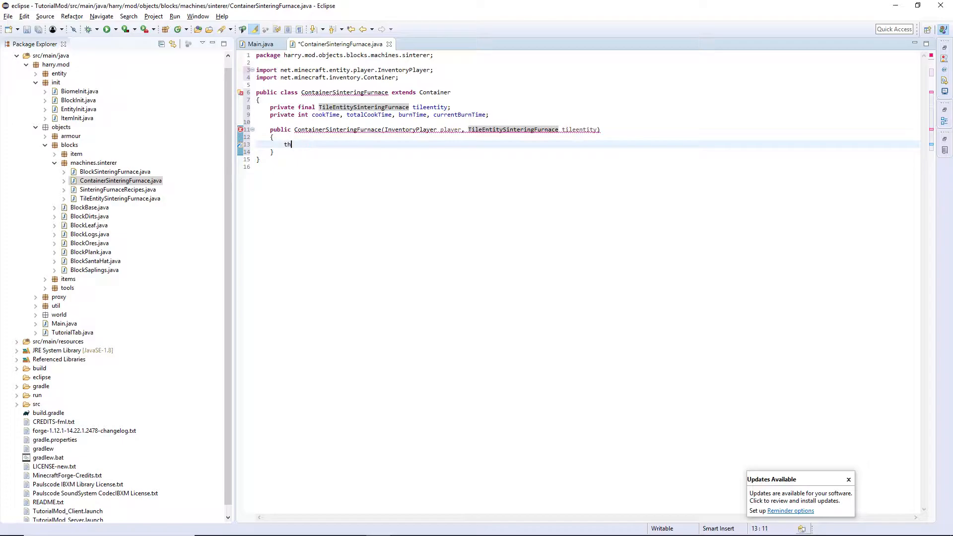
{"action": "type", "text": "this.tileentity = tileentity;"}
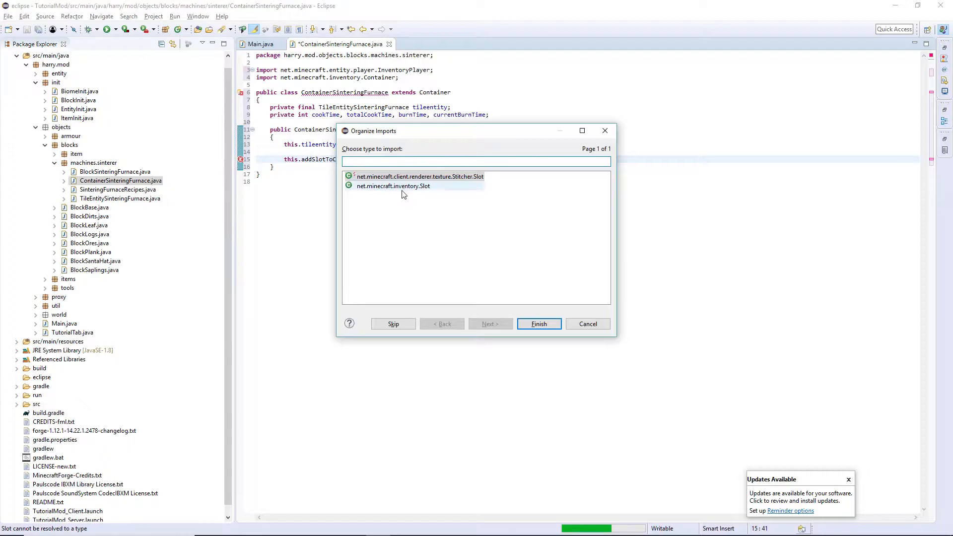
{"action": "left_click", "coordinate": [538, 323]}
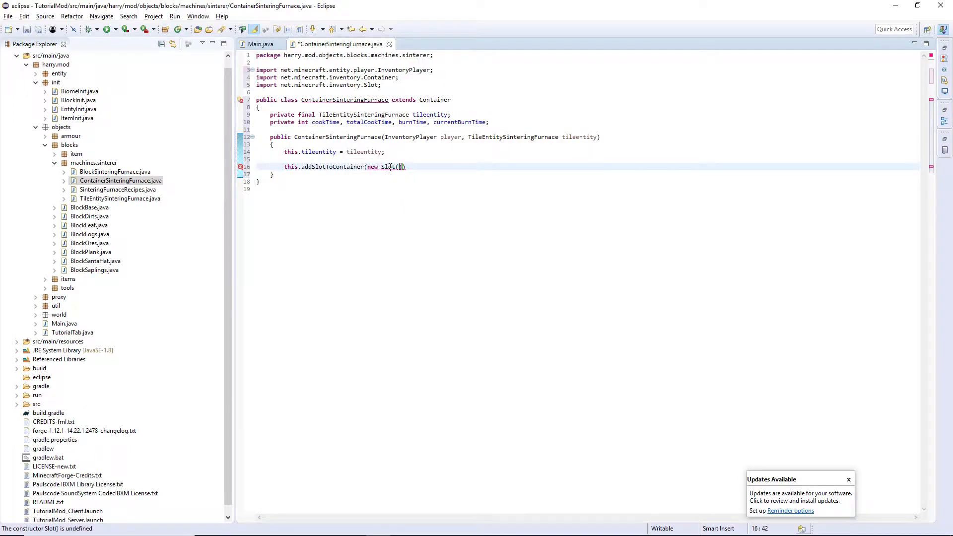
{"action": "type", "text": "tileentity, burnTime, burnTime, burnTime)"}
{"action": "type", "text": "paint"}
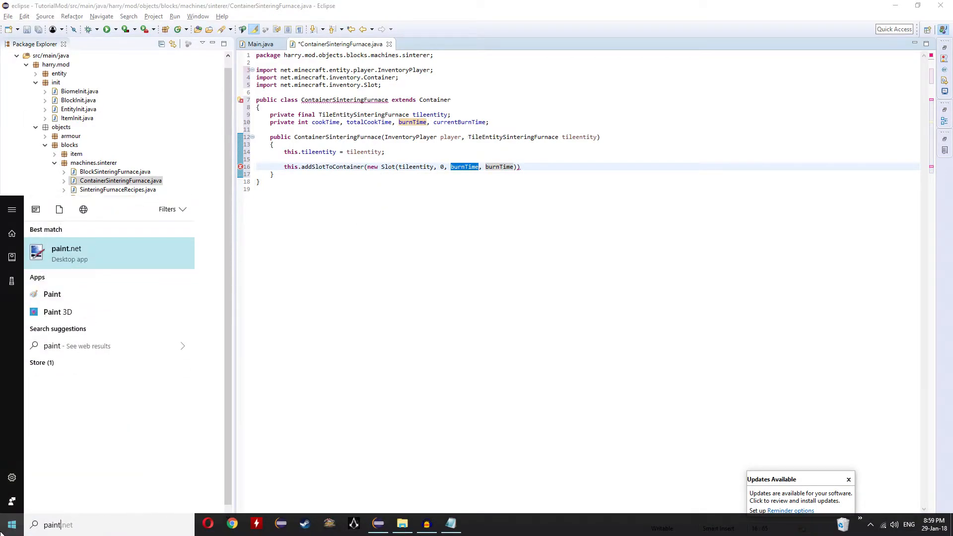
- Launch paint.net with sintering_furnace.png and pick the Rectangle Select tool
{"action": "left_click", "coordinate": [65, 254]}
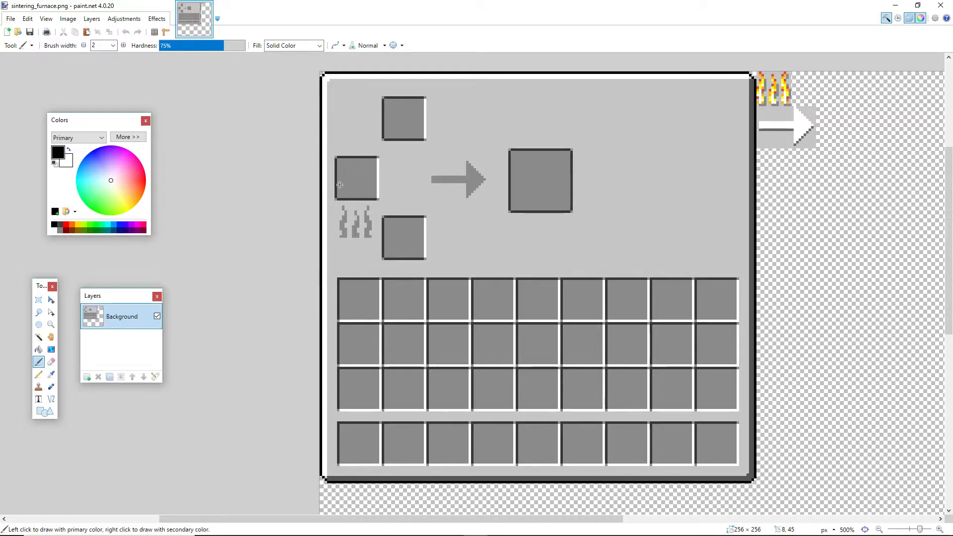
{"action": "mouse_move", "coordinate": [369, 208]}
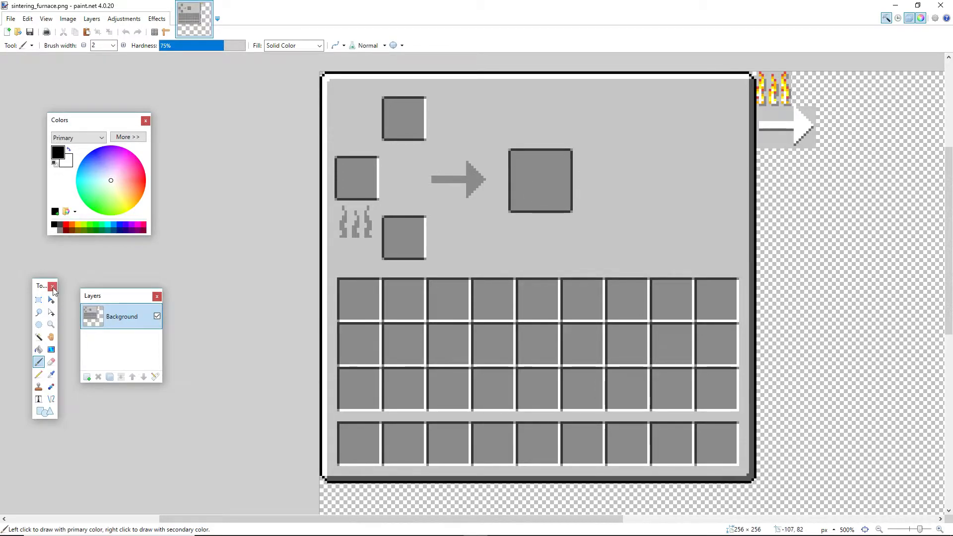
{"action": "left_click", "coordinate": [38, 300]}
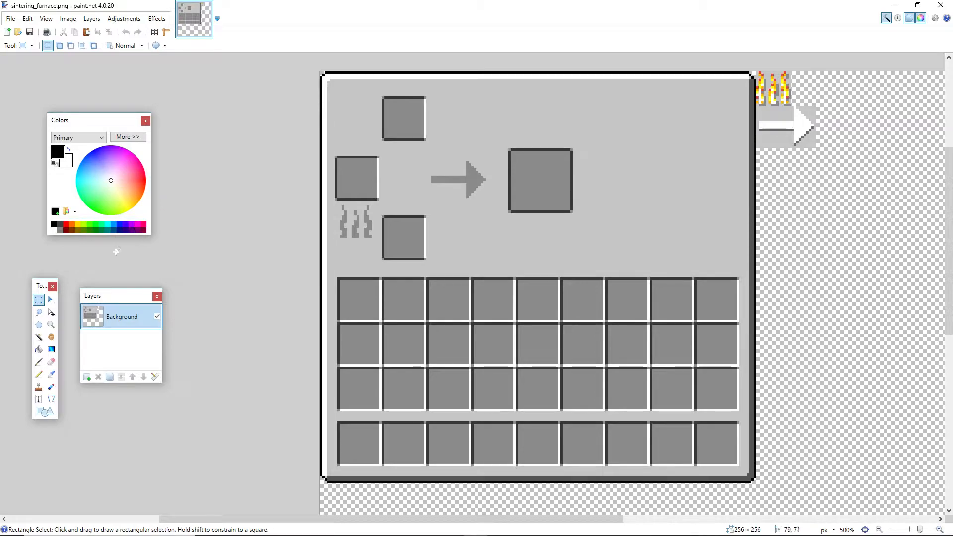
{"action": "mouse_move", "coordinate": [38, 300]}
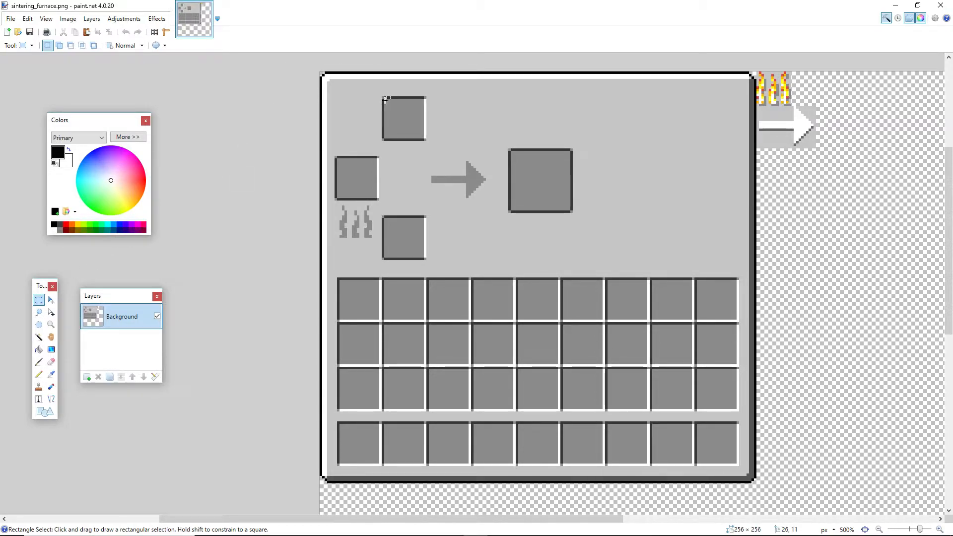
- Drag a selection from the texture's left edge to the top slot to measure its offset
{"action": "left_click_drag", "start_coordinate": [387, 99], "coordinate": [365, 100]}
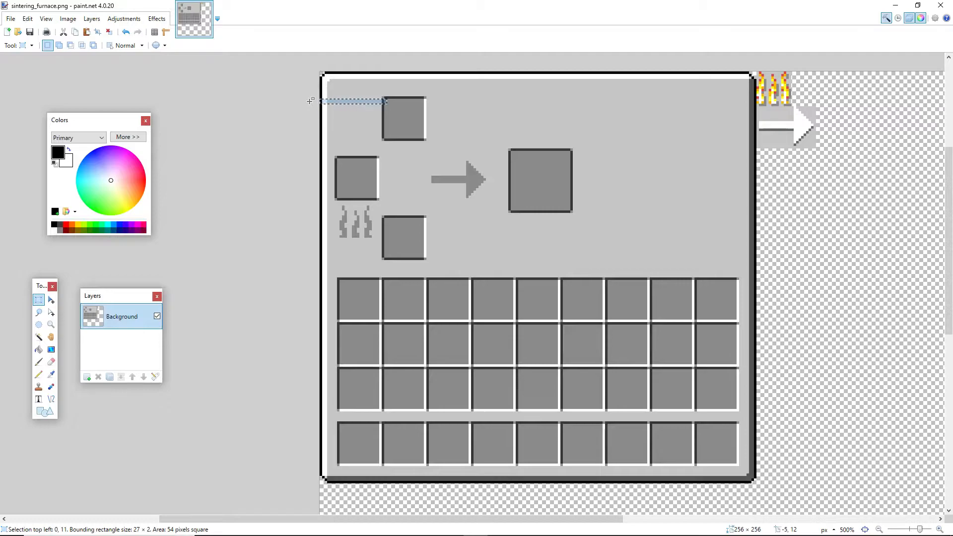
{"action": "mouse_move", "coordinate": [3, 21]}
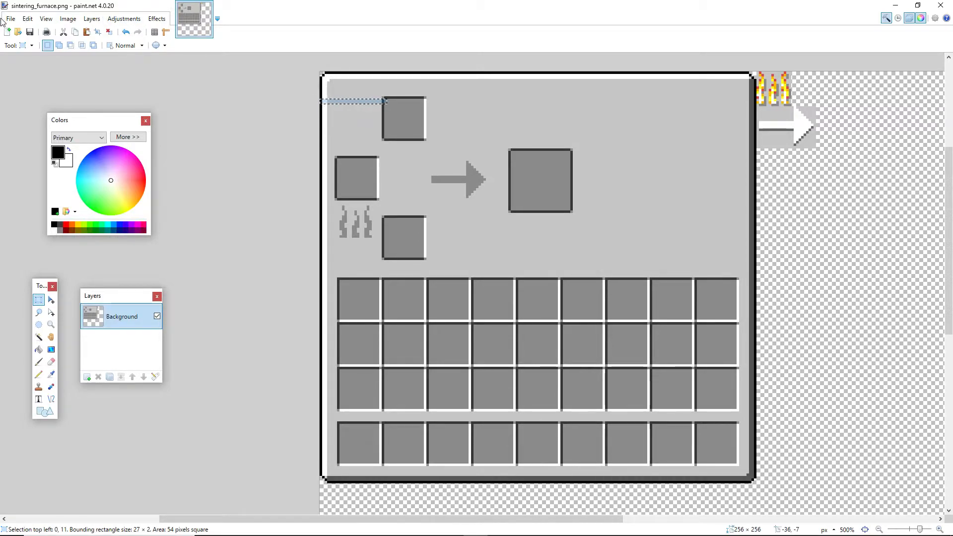
{"action": "mouse_move", "coordinate": [227, 83]}
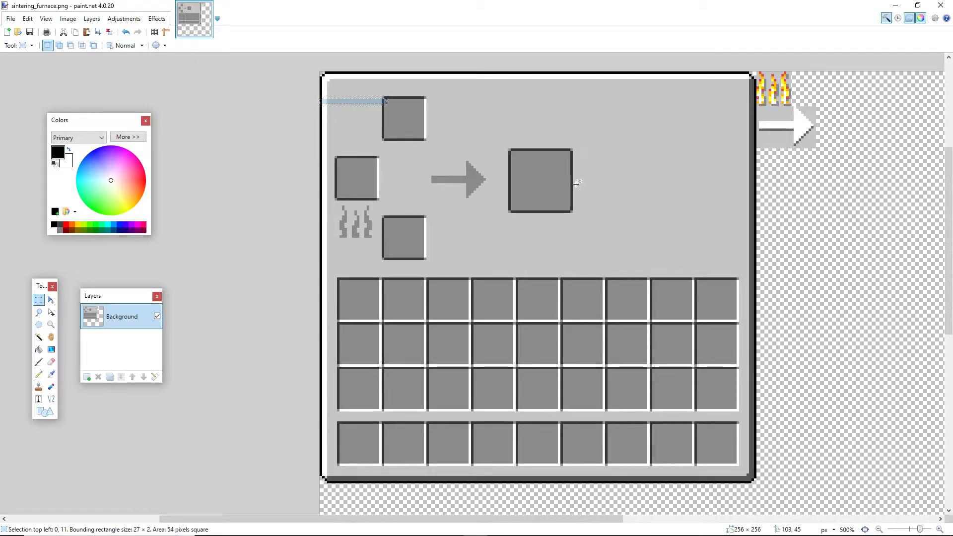
{"action": "mouse_move", "coordinate": [573, 169]}
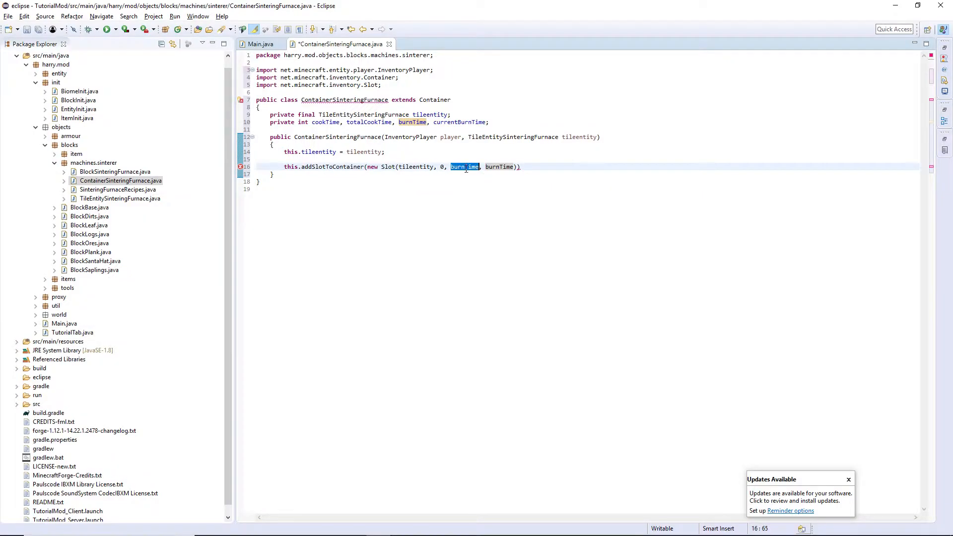
- Set the first slot's position to 26, 11 and begin a second tile entity Slot at index 1
{"action": "type", "text": "27"}
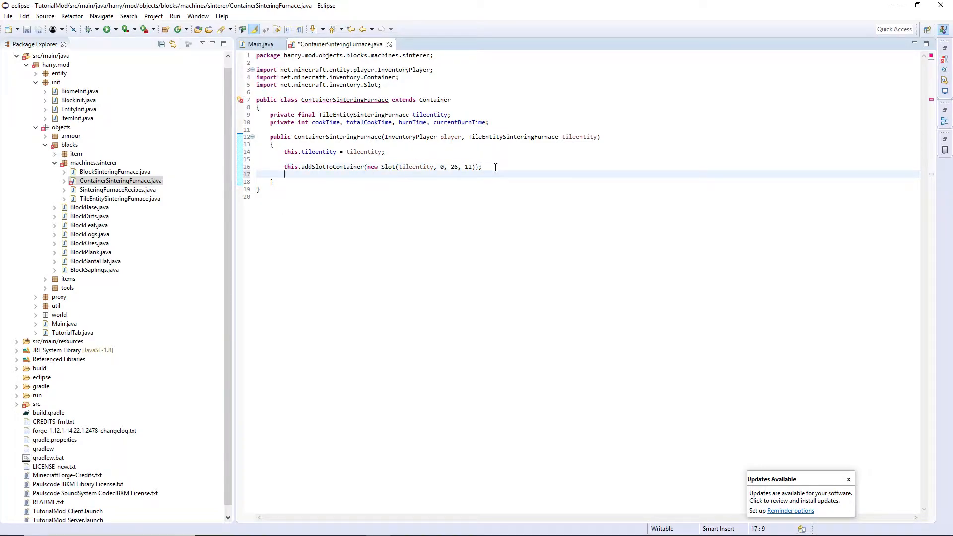
{"action": "type", "text": "this.adds"}
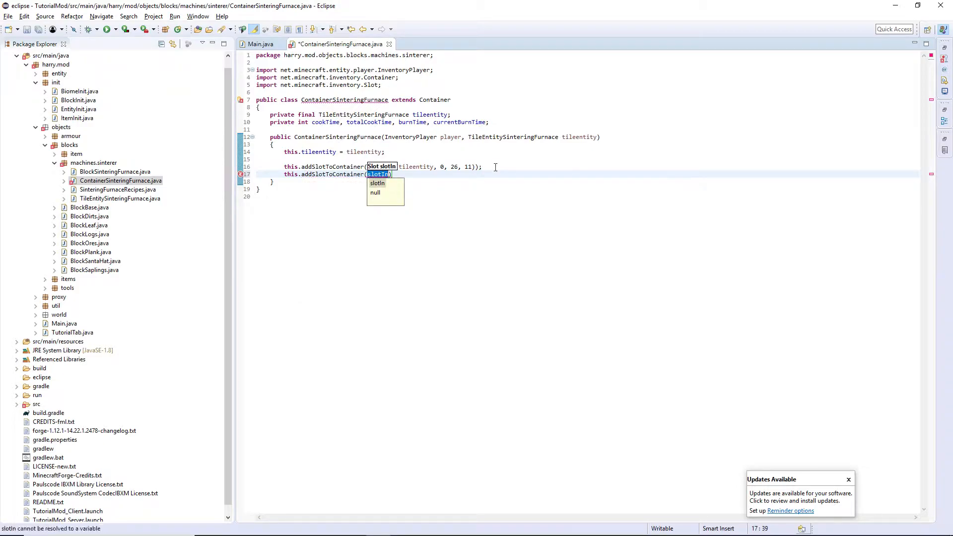
{"action": "type", "text": "new Slot("}
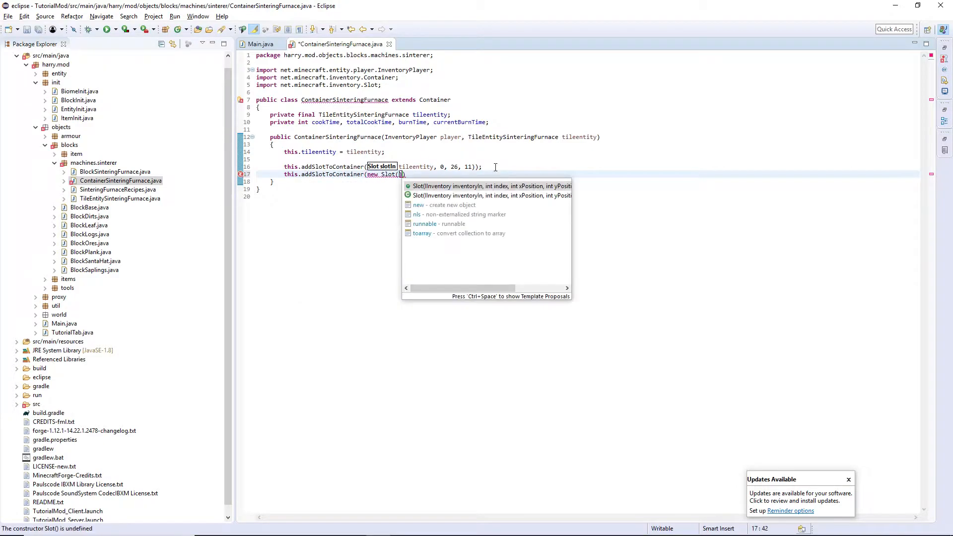
{"action": "left_click", "coordinate": [491, 185]}
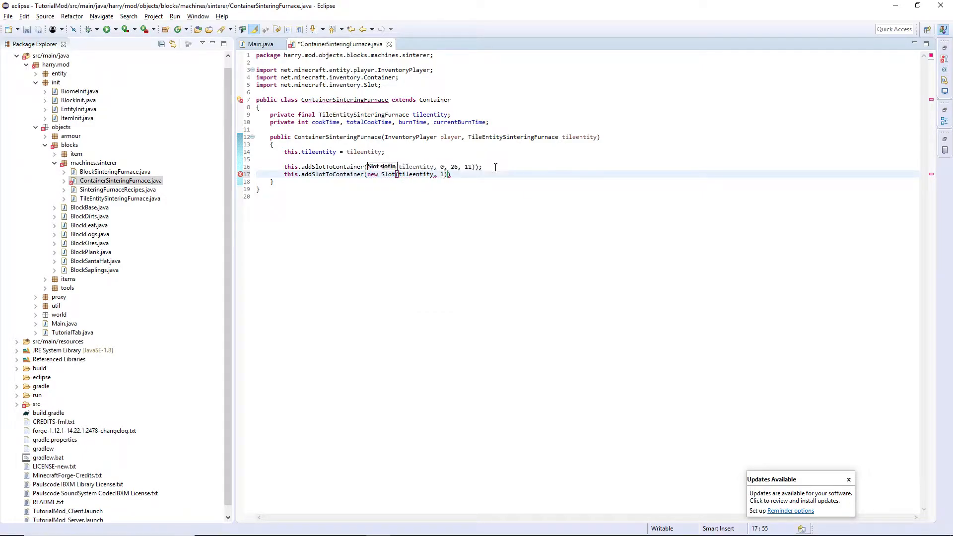
{"action": "type", "text": ", 2"}
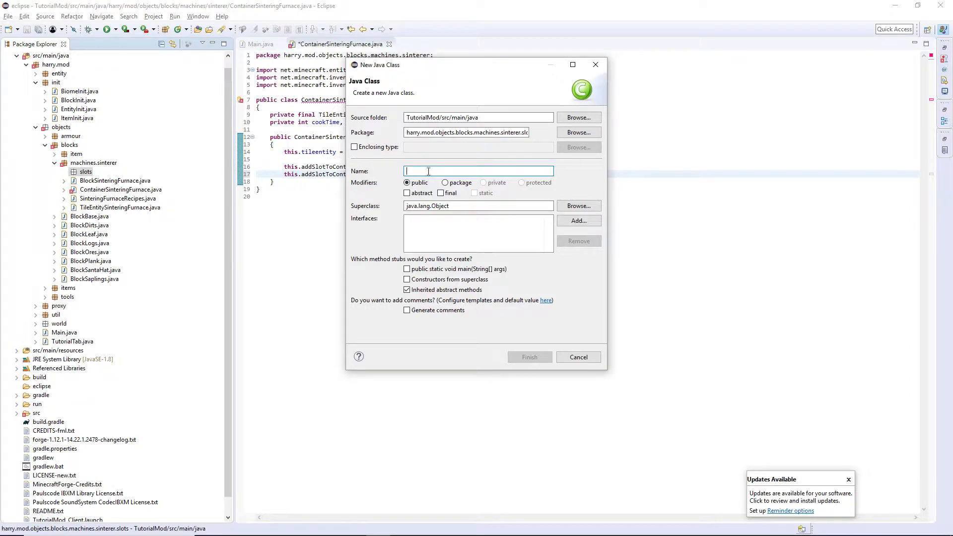
{"action": "mouse_move", "coordinate": [438, 165]}
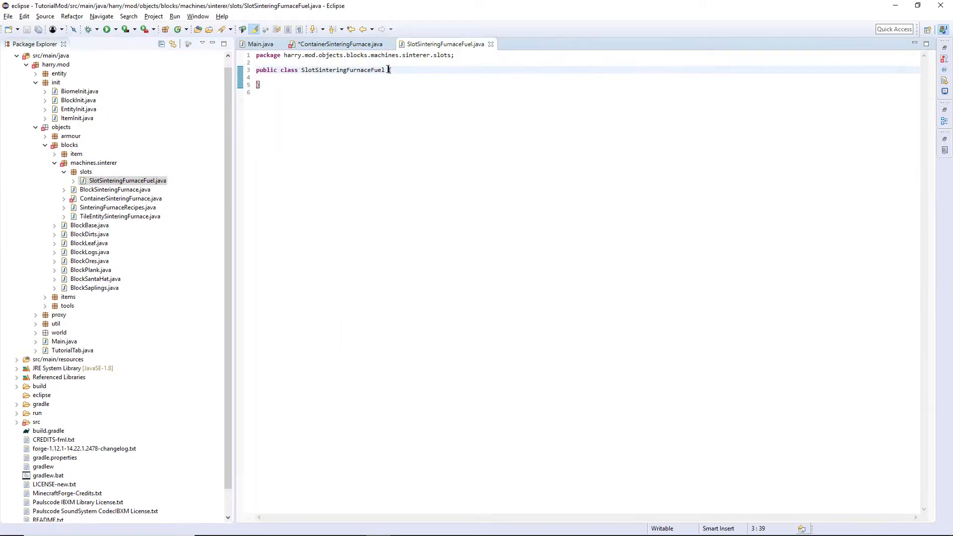
- Write SlotSinteringFurnaceFuel extending Slot, with isItemValid returning TileEntitySinteringFurnace.isItemFuel(stack)
{"action": "type", "text": "extends Slot"}
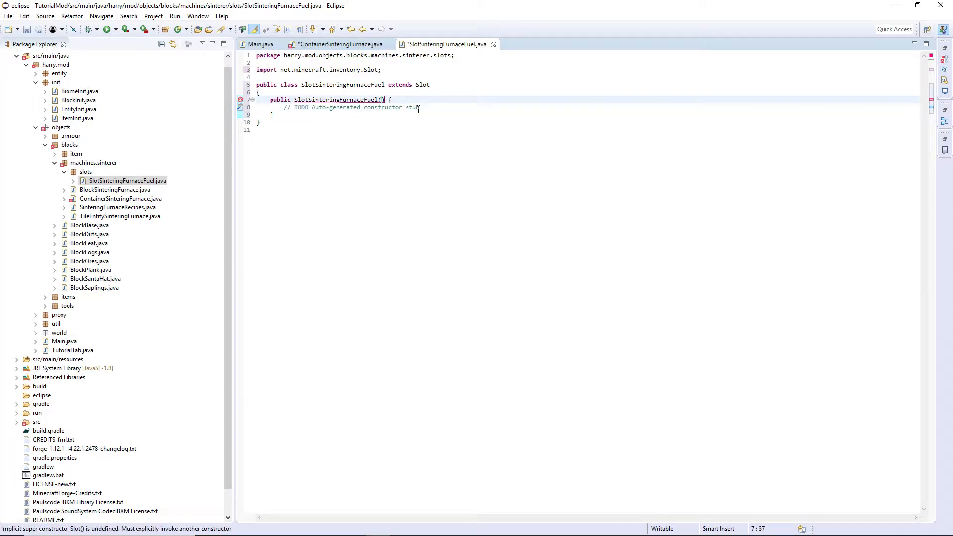
{"action": "type", "text": "IInventory inventory, int index, int x, int y"}
{"action": "left_click", "coordinate": [354, 107]}
{"action": "type", "text": "super(inventory, index, x, y);"}
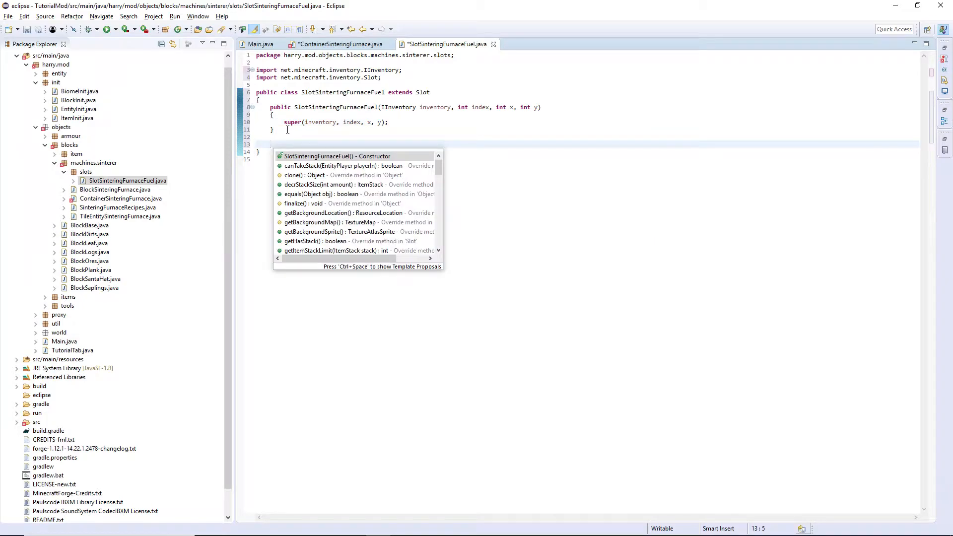
{"action": "type", "text": "isItemValid(ItemStack stack"}
{"action": "type", "text": "return"}
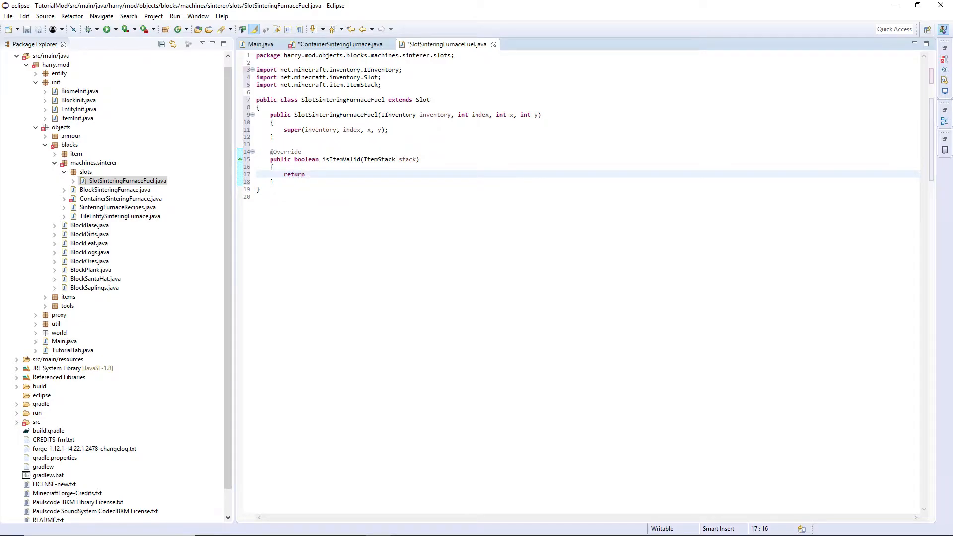
{"action": "type", "text": "TileEntitySinteringFurnace.isItemFuel(stack);"}
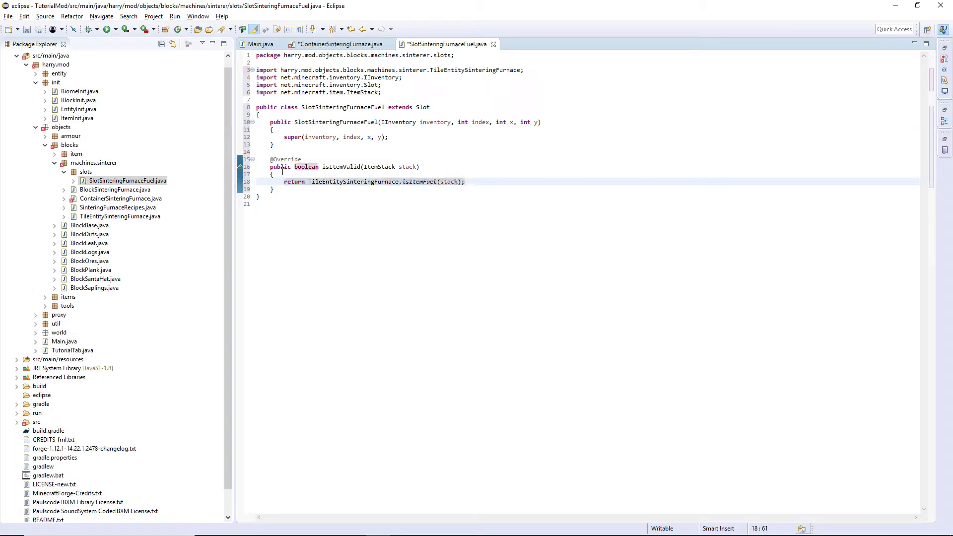
{"action": "left_click", "coordinate": [426, 182]}
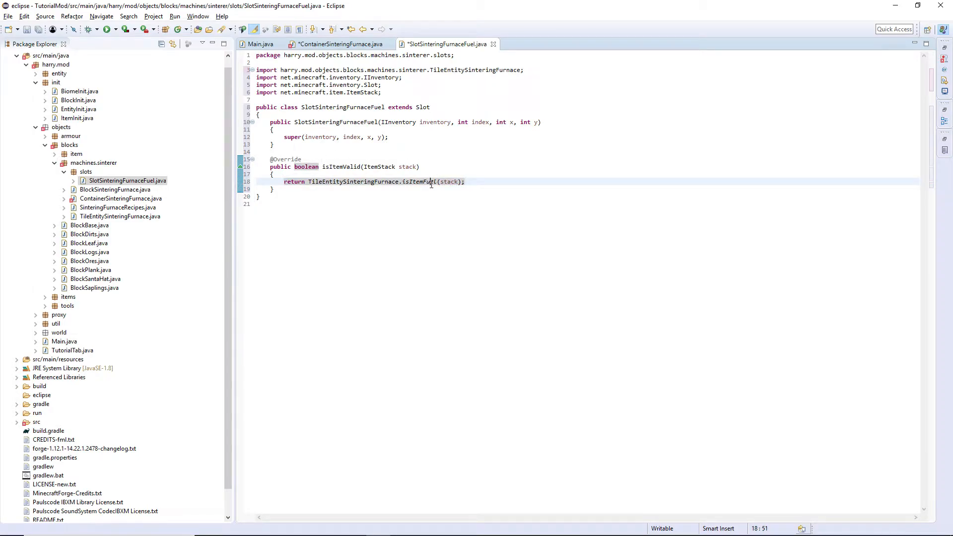
{"action": "mouse_move", "coordinate": [420, 182]}
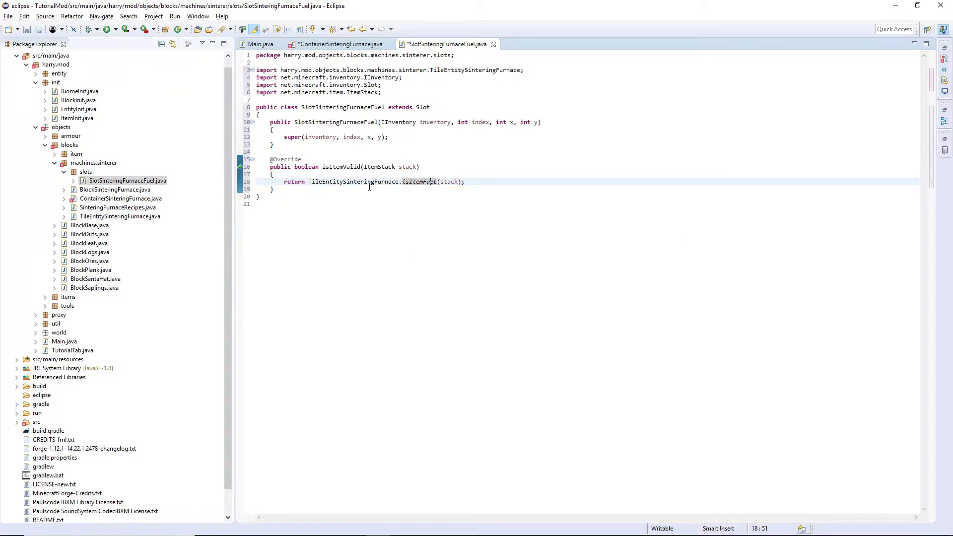
{"action": "type", "text": "ge"}
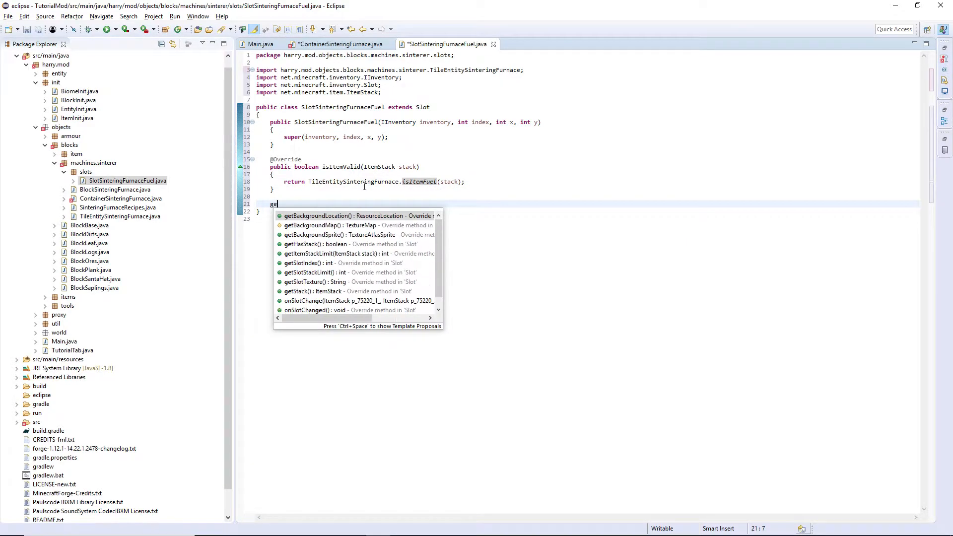
{"action": "type", "text": "tite"}
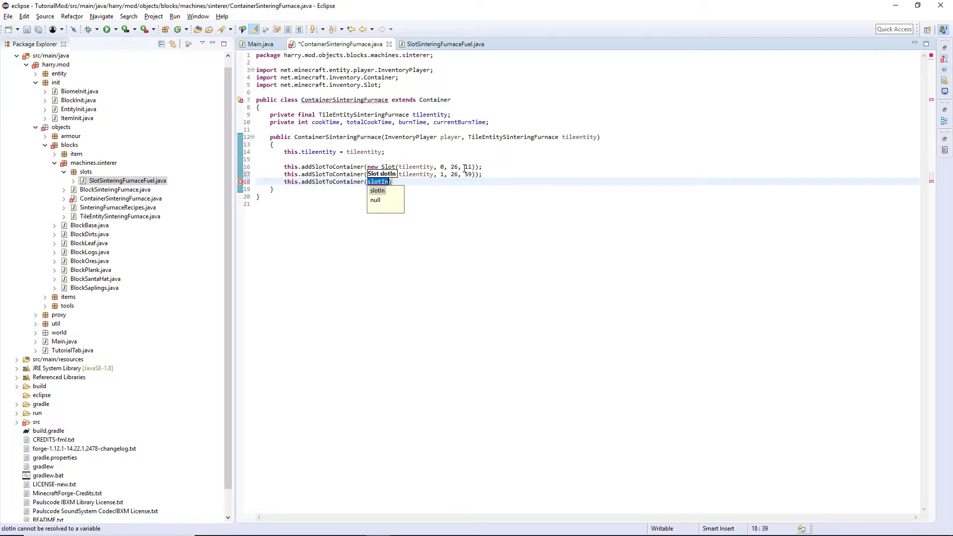
- Add this.addSlotToContainer(new SlotSinteringFurnaceFuel(tileentity, 2, 7, 35)) to the constructor
{"action": "type", "text": "new Slot("}
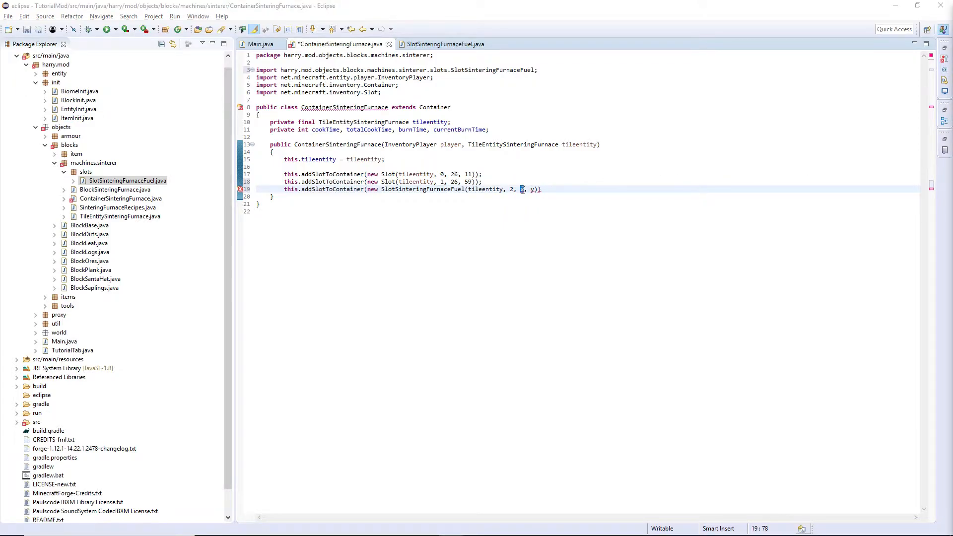
{"action": "type", "text": "7"}
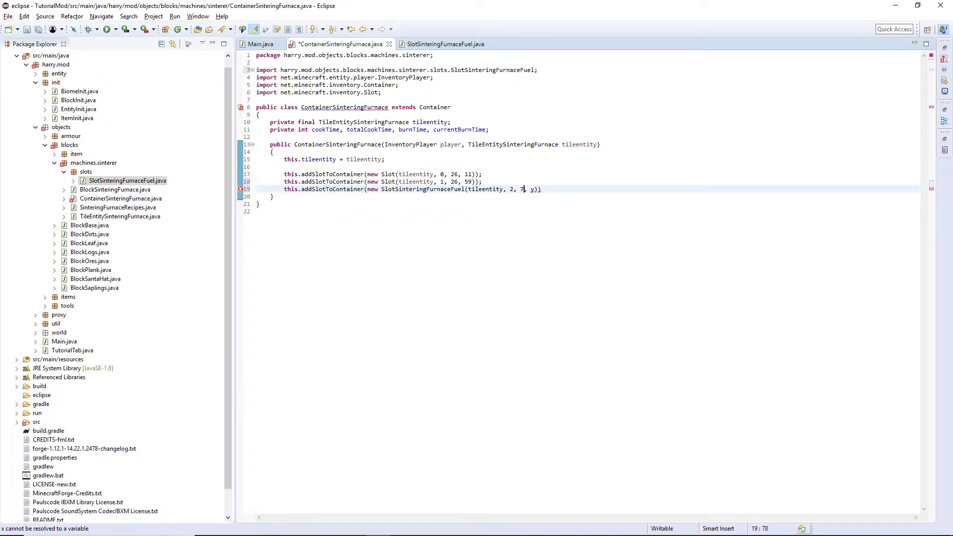
{"action": "key", "text": "BackSpace"}
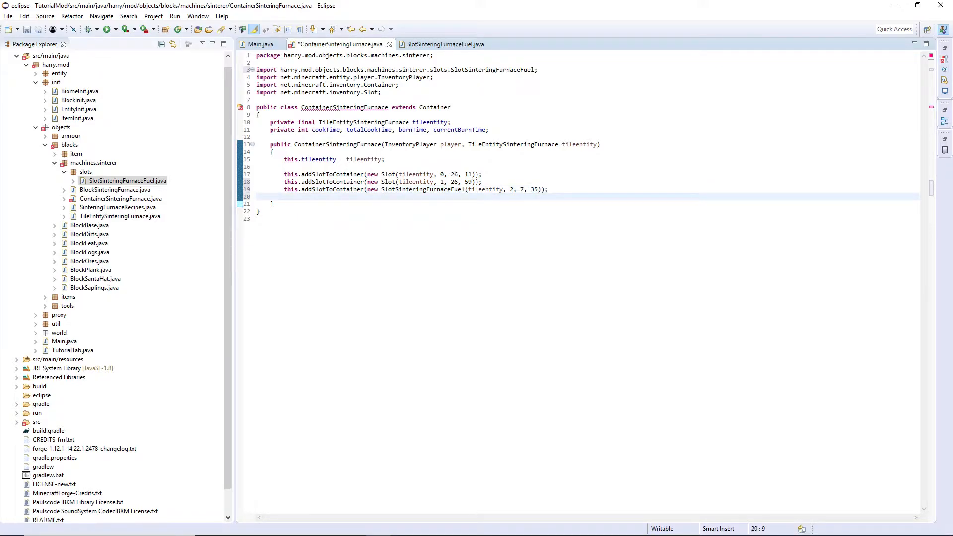
{"action": "type", "text": "this.addSlotToCont"}
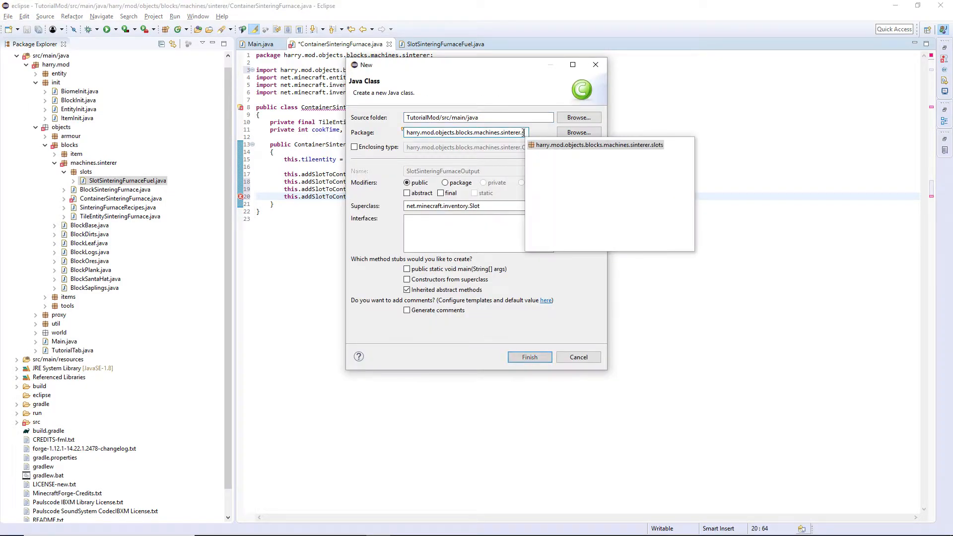
- Create SlotSinteringFurnaceOutput in the slots package with a constructor storing a final EntityPlayer player
{"action": "left_click", "coordinate": [528, 357]}
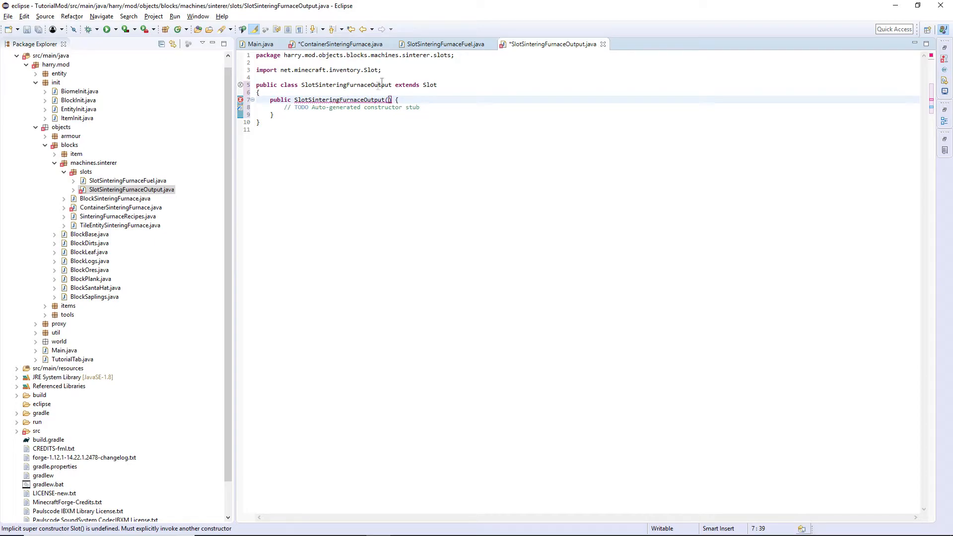
{"action": "type", "text": "entityPlayer player, IInventory inventory, int index, int x, int y"}
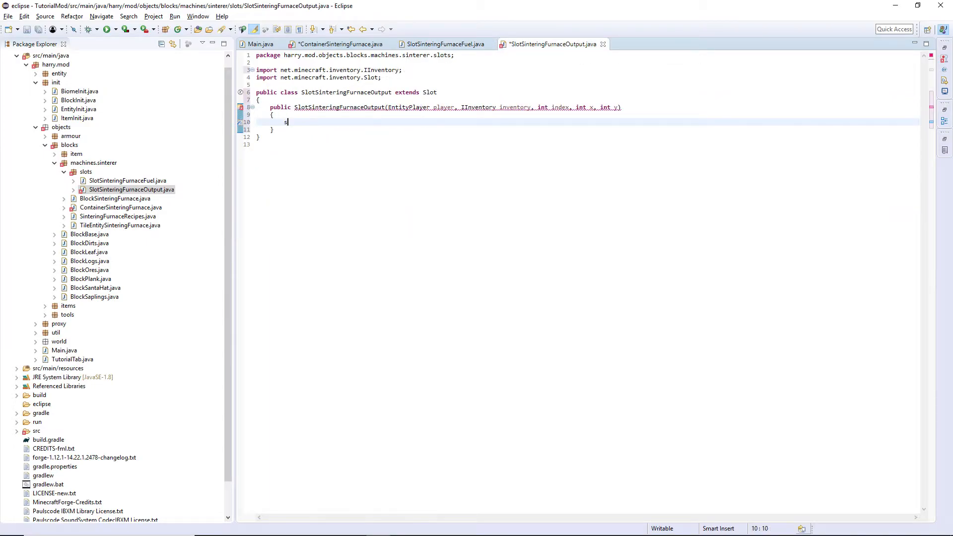
{"action": "type", "text": "super(inventory, i"}
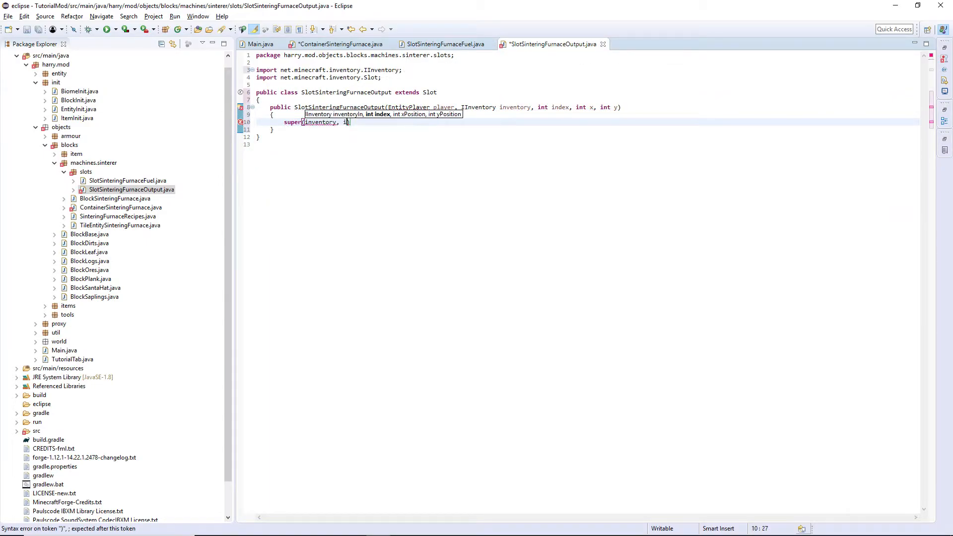
{"action": "type", "text": "index, x, y"}
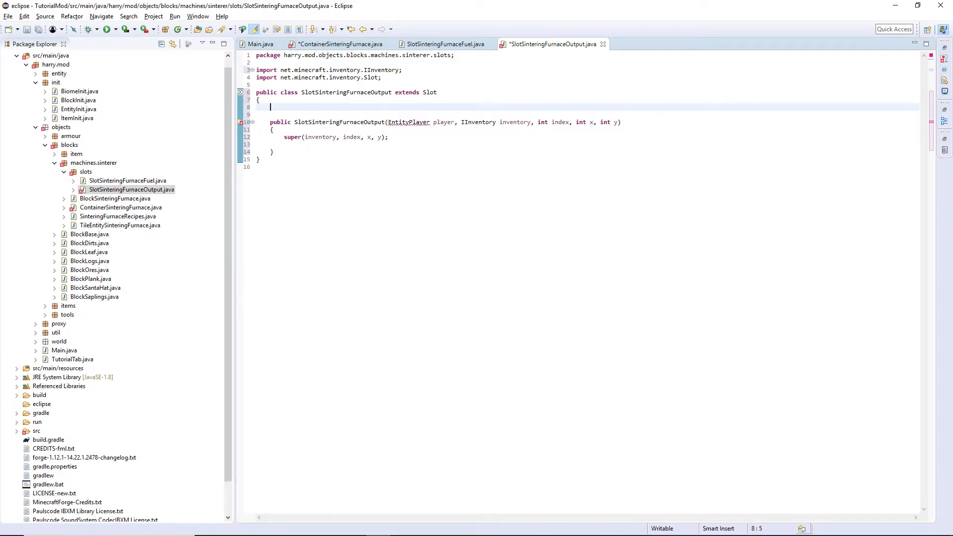
{"action": "type", "text": "private final EntityPlayer"}
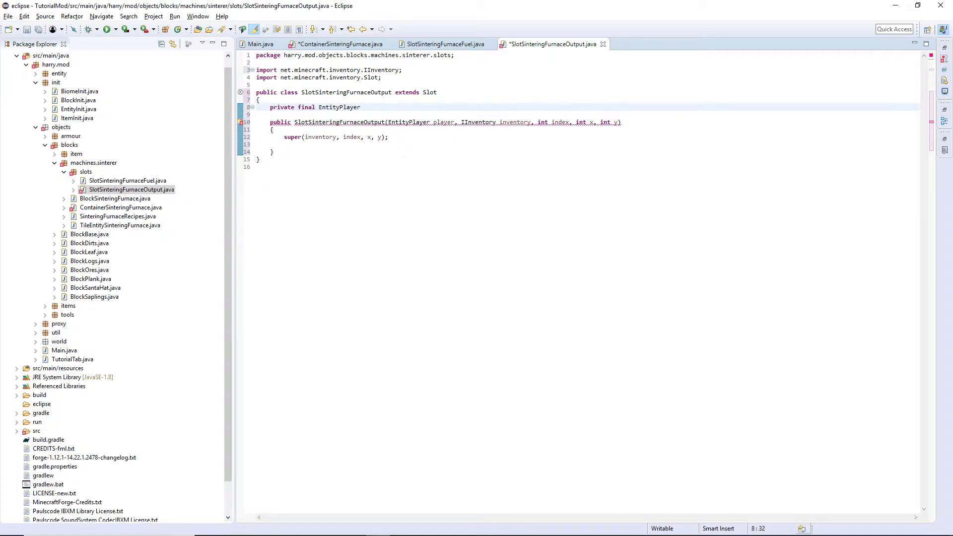
{"action": "type", "text": "player;"}
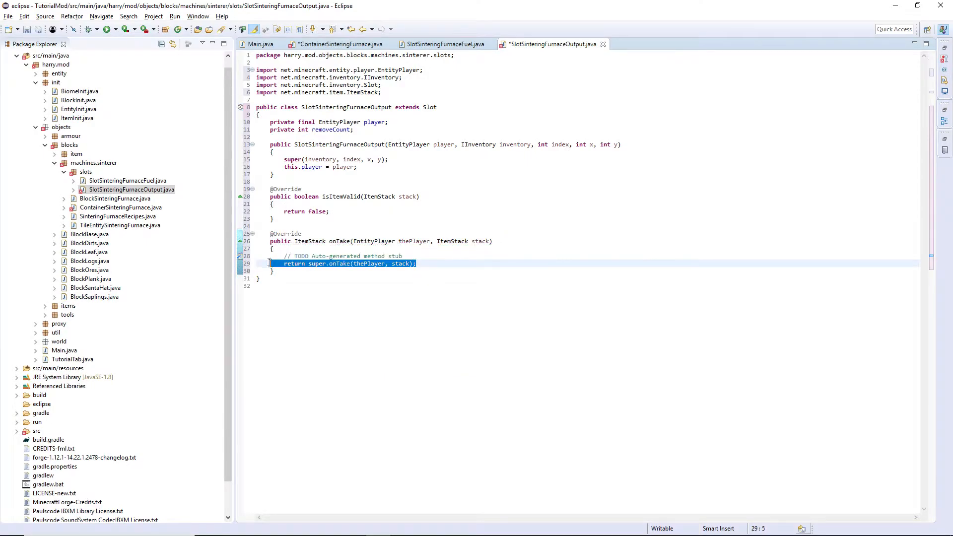
{"action": "type", "text": "this.onCrafting(stack);"}
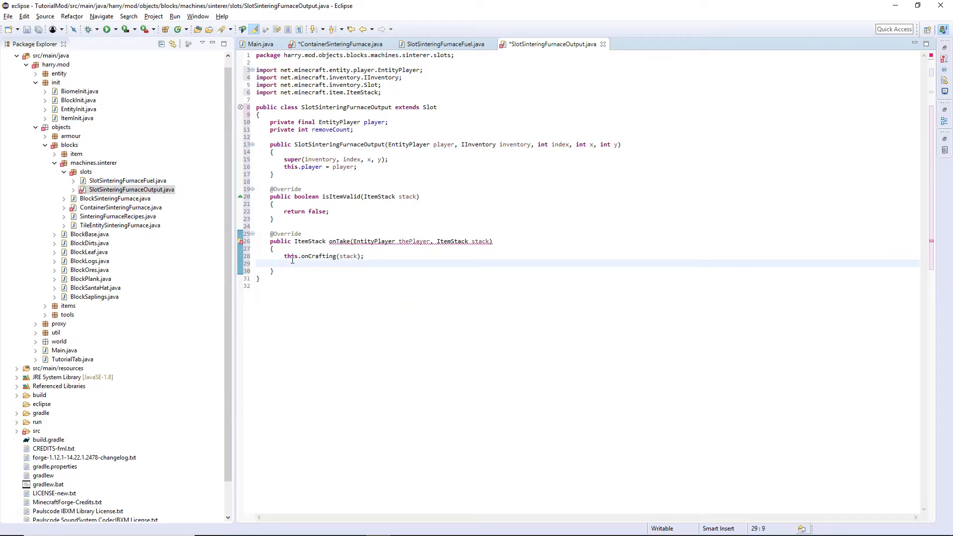
- Add onTake returning the stack and a decrStackSize override that tracks removeCount
{"action": "type", "text": "super.onTake(thePlayer, stack);"}
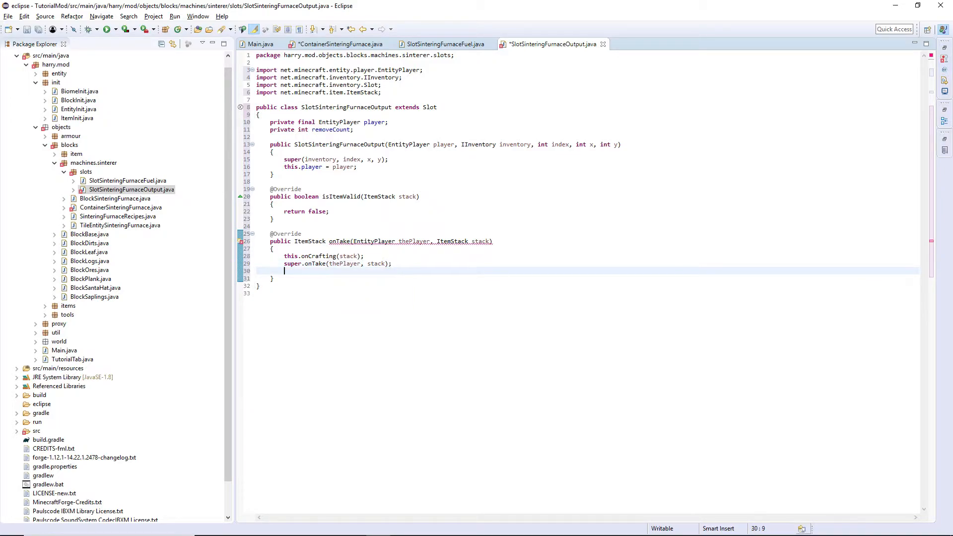
{"action": "type", "text": "return stack;"}
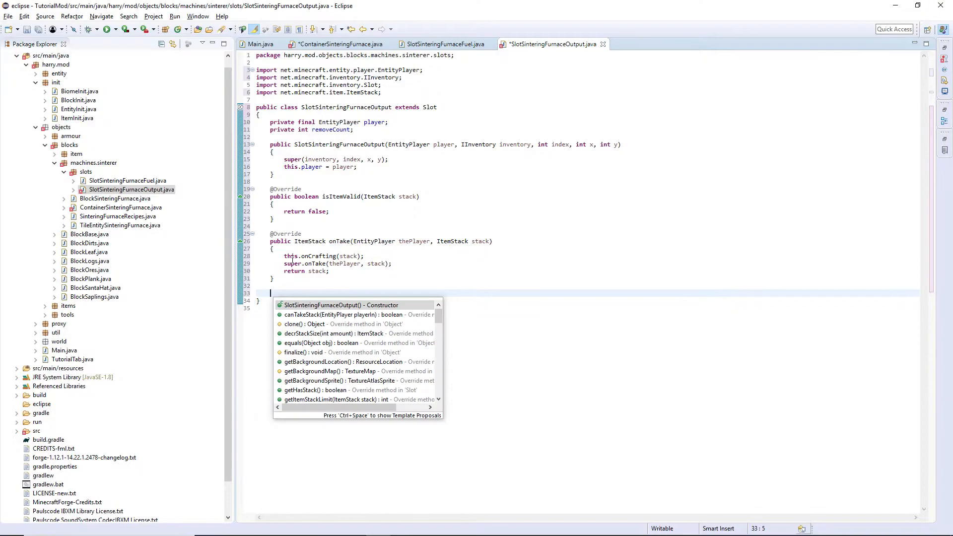
{"action": "type", "text": "decrStackSize(int amount"}
{"action": "type", "text": "if("}
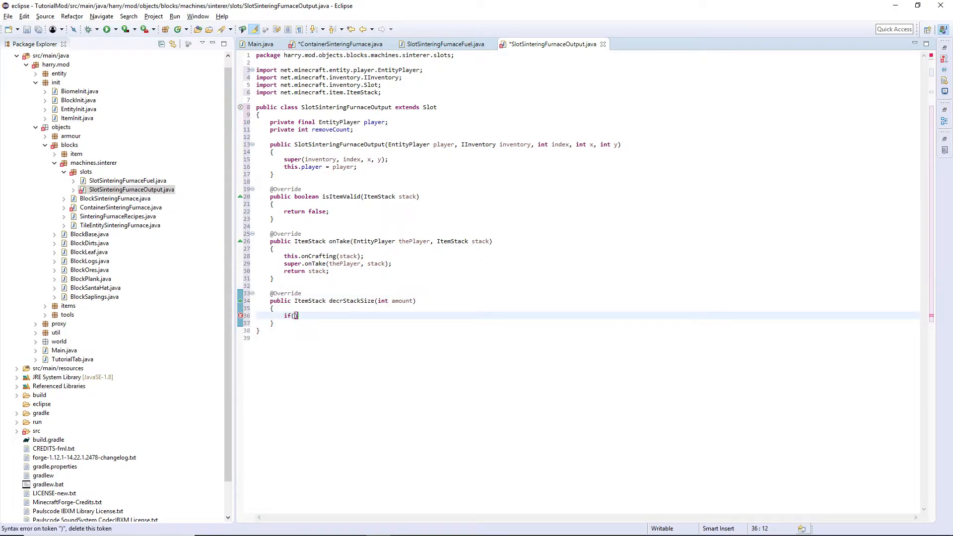
{"action": "type", "text": "this.getb"}
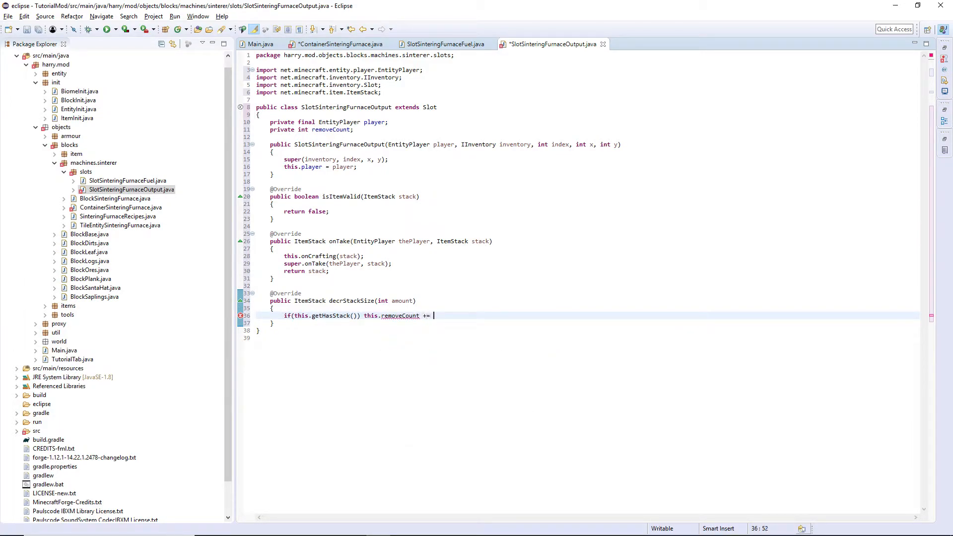
{"action": "type", "text": "Math.min(amount, this.getStack().getCount());"}
{"action": "type", "text": "return"}
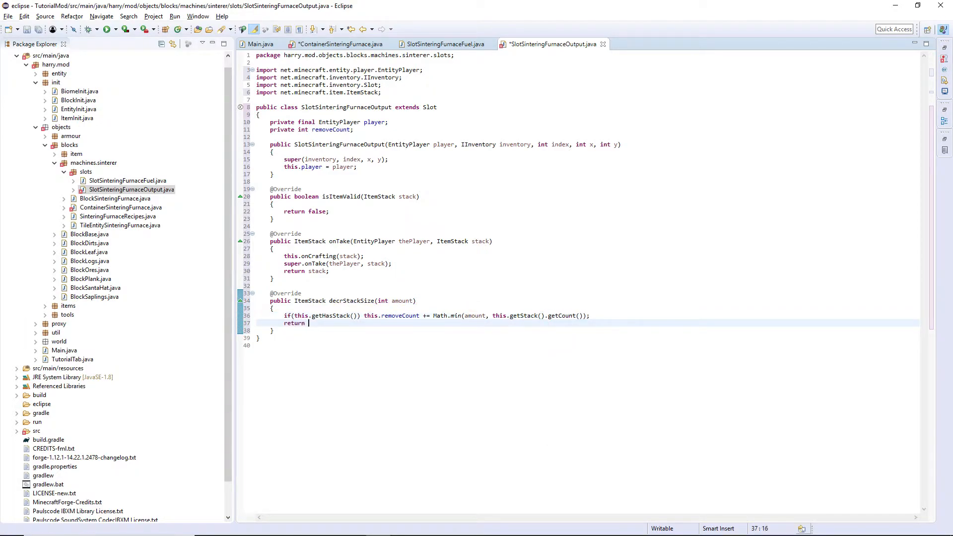
{"action": "type", "text": "super.de"}
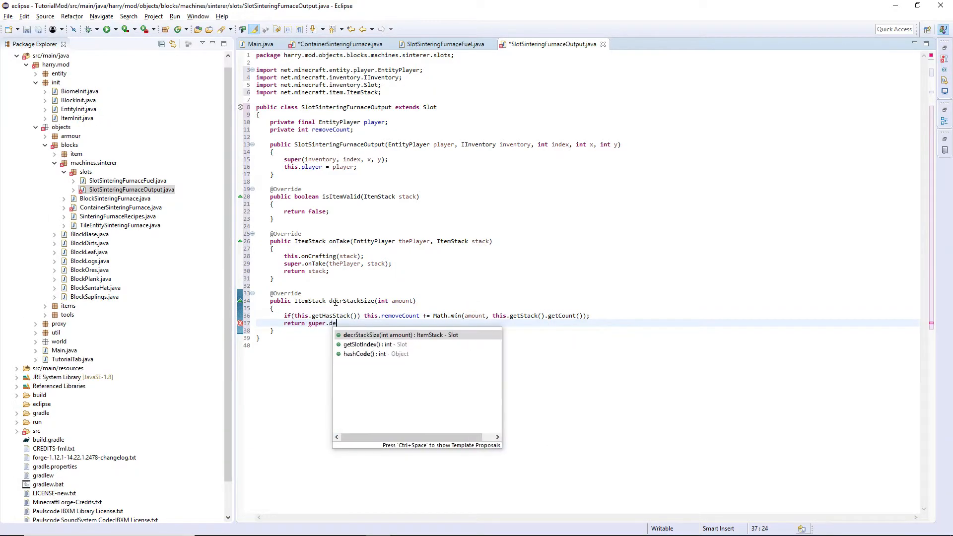
{"action": "key", "text": "Enter"}
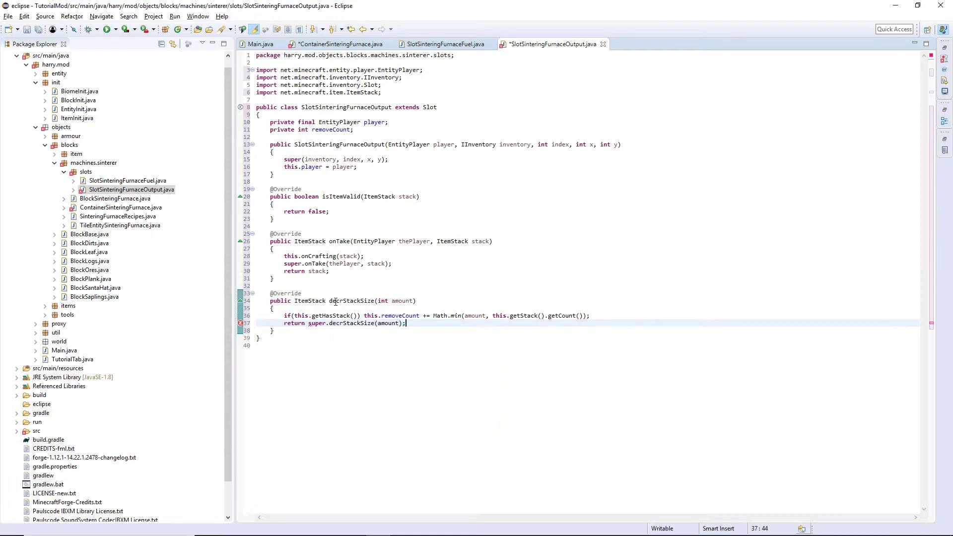
- Complete the SlotSinteringFurnaceOutput slot with player.player, tileentity, index 3 at 81, 36, then add a new line
{"action": "left_click", "coordinate": [339, 43]}
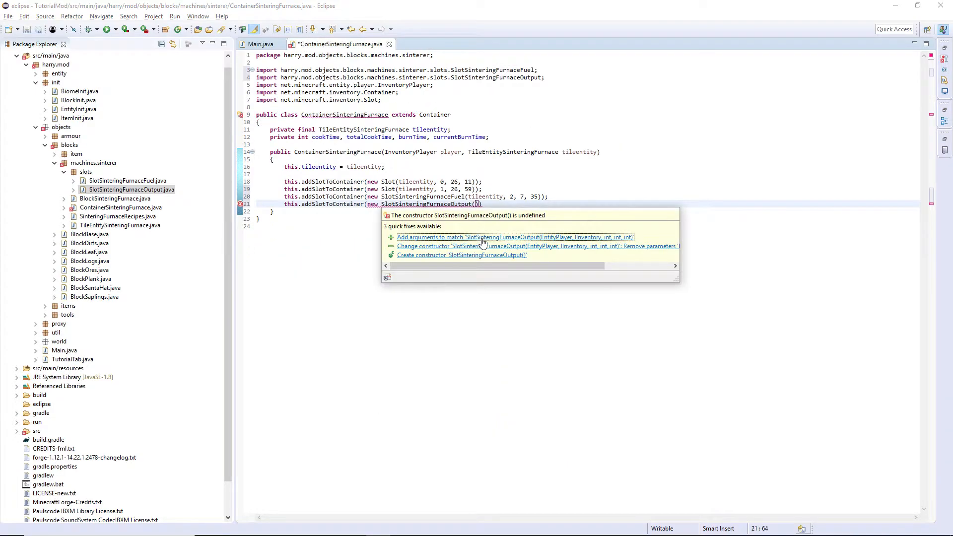
{"action": "left_click", "coordinate": [515, 237]}
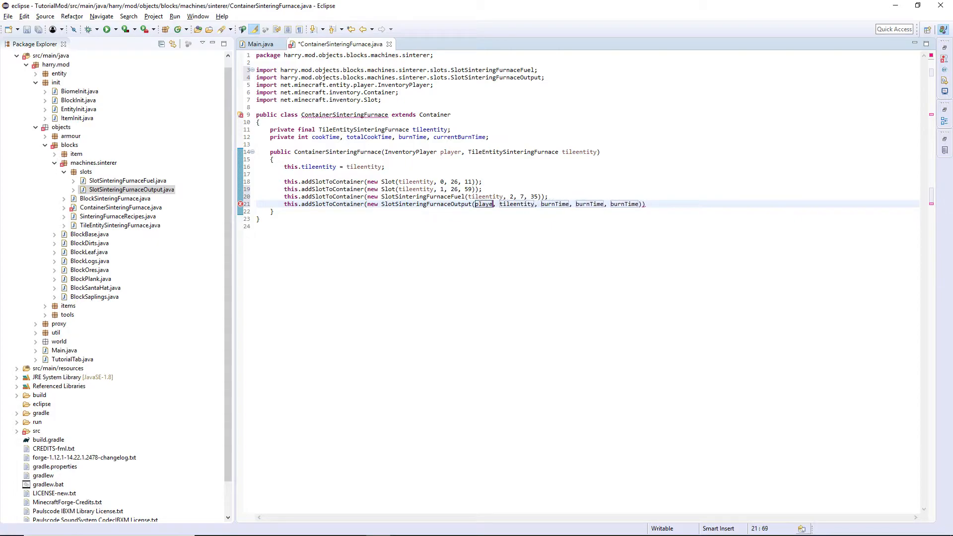
{"action": "type", "text": ".player"}
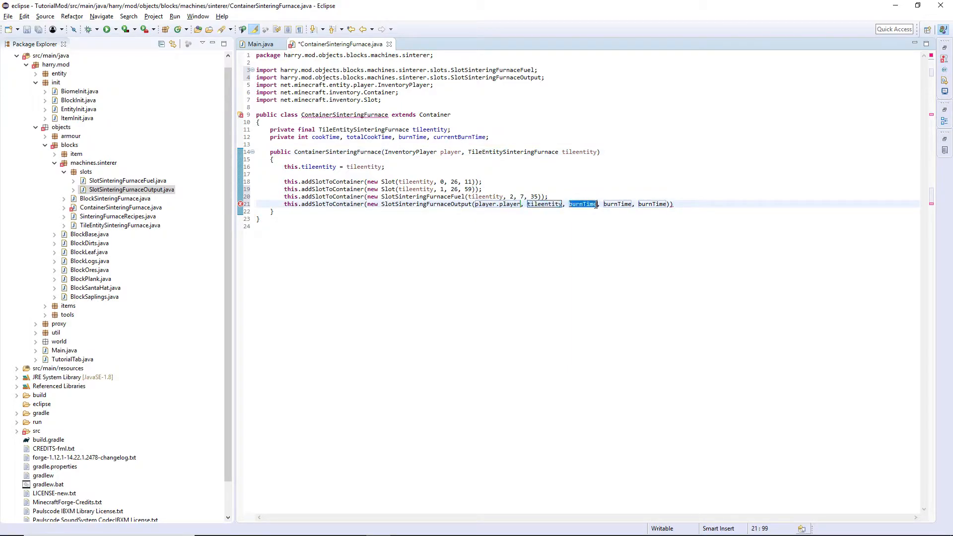
{"action": "type", "text": "81"}
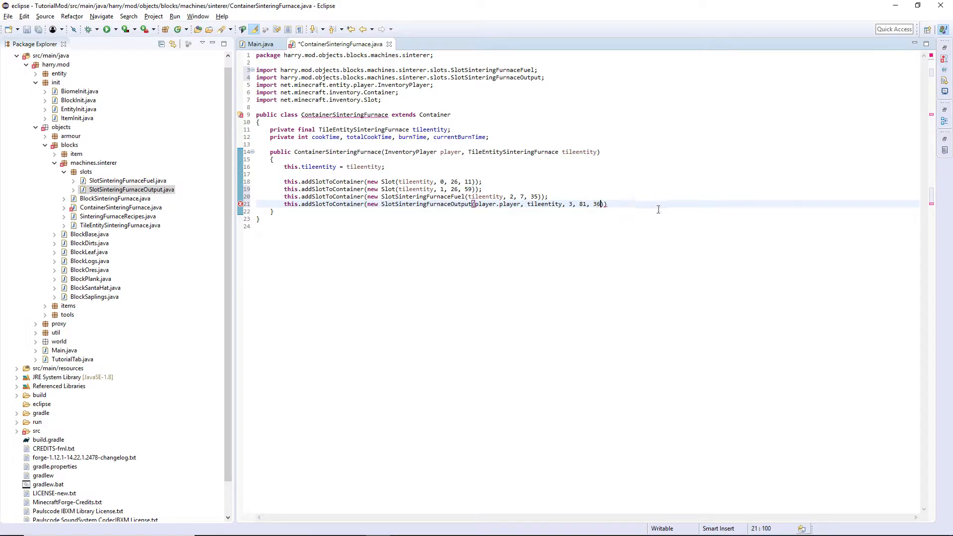
{"action": "type", "text": ");"}
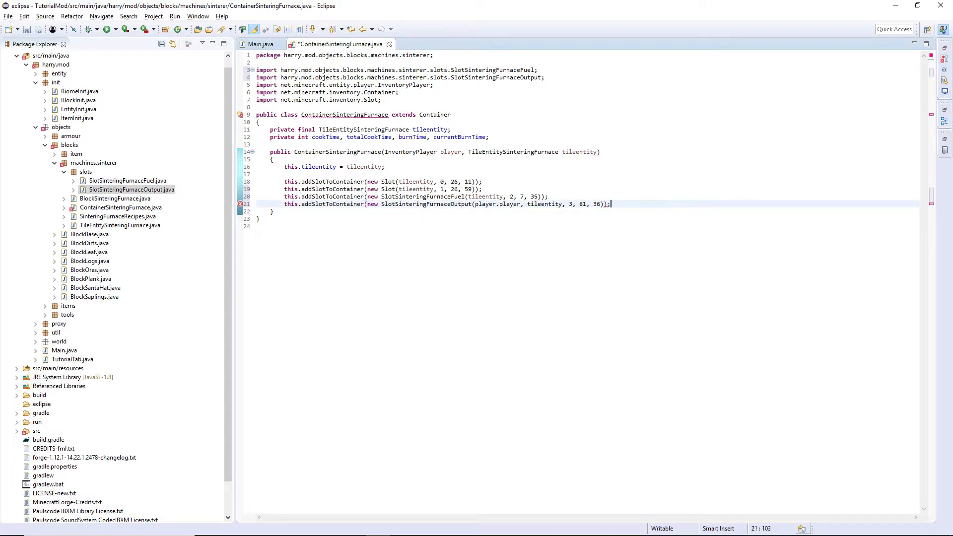
{"action": "key", "text": "enter"}
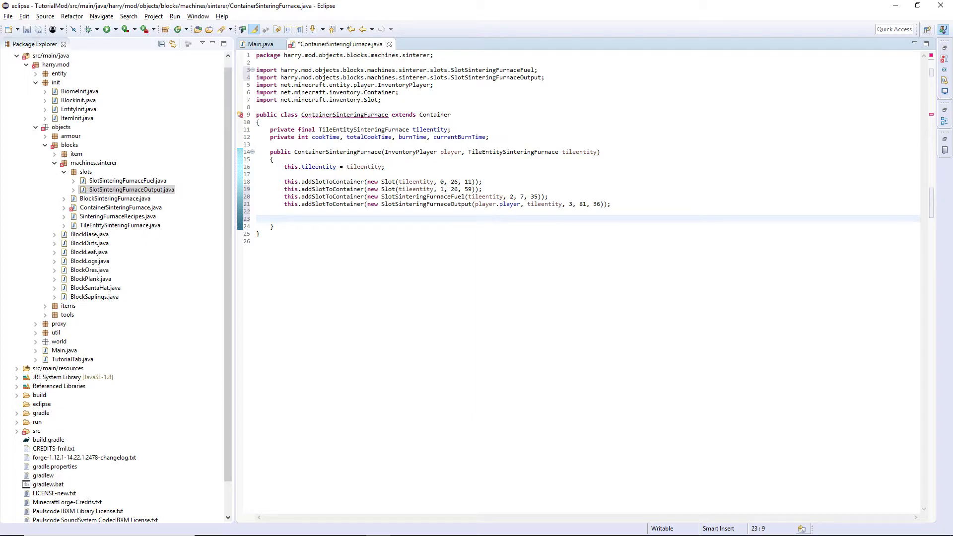
- Write nested for loops in the constructor: y from 0 to 3, x from 0 to 9
{"action": "type", "text": "for(int )"}
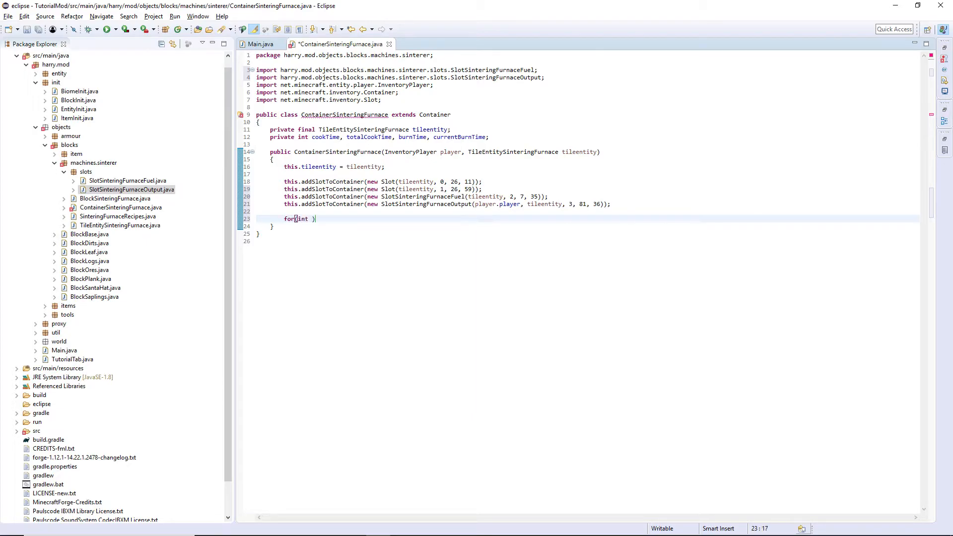
{"action": "type", "text": "y = 0; y < 3; y++"}
{"action": "type", "text": "for(int x = 0;"}
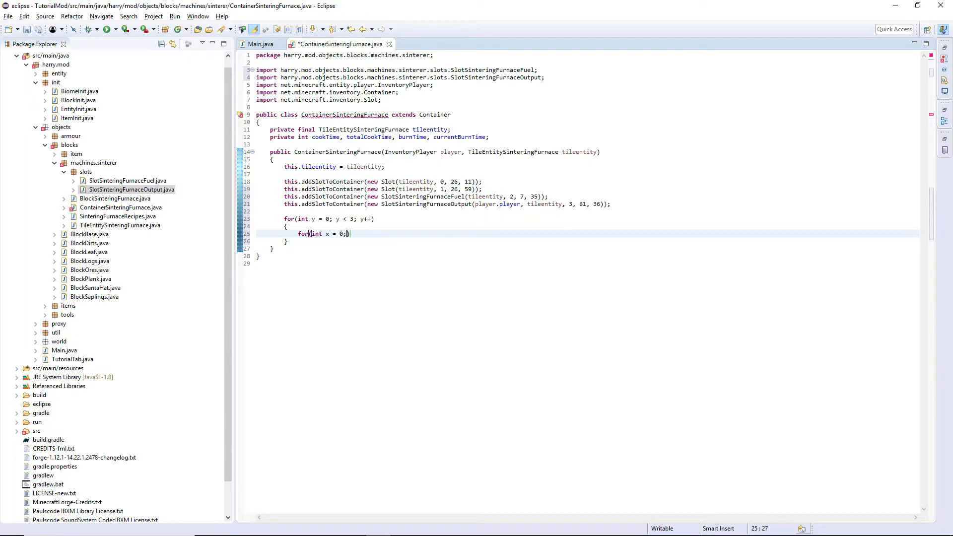
{"action": "type", "text": "x < 3; x++)"}
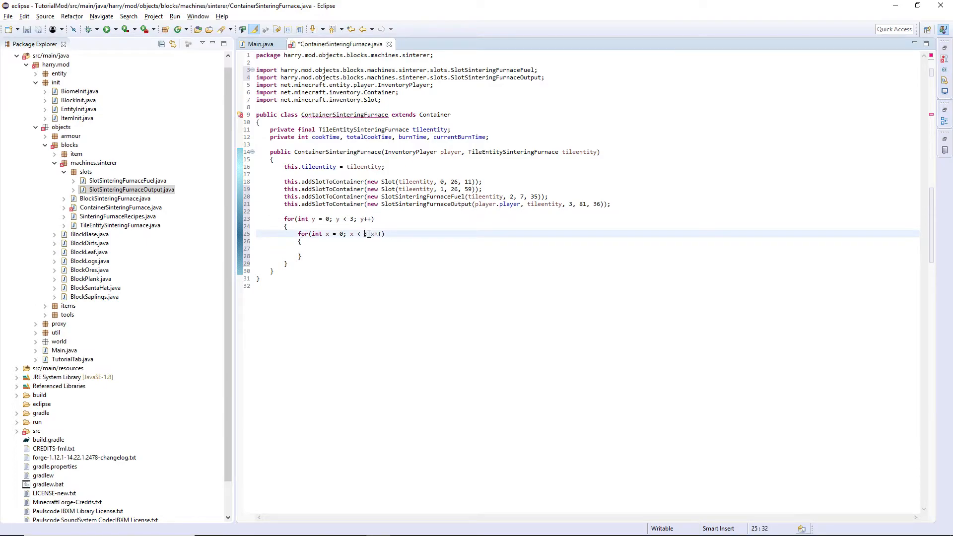
{"action": "type", "text": "9"}
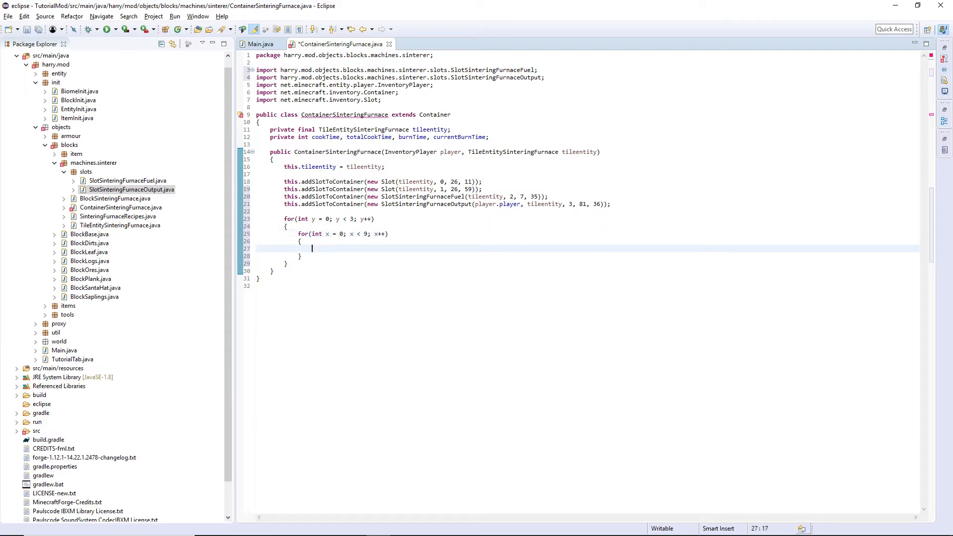
- Add a player Slot at index x + y*9 + 9, position 8 + x*18, 84 + y*18 inside the inner loop
{"action": "type", "text": "this.addSlotToContainer(new Slot(pla"}
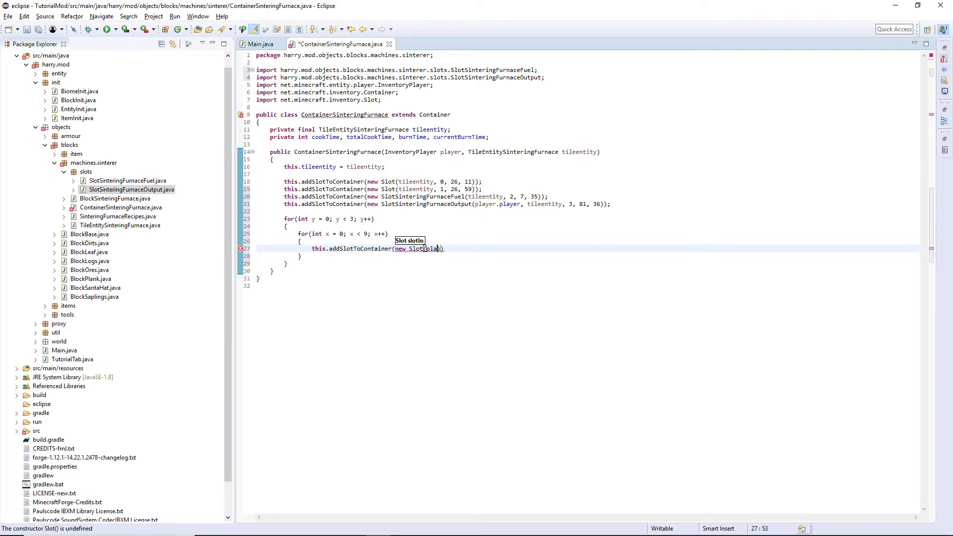
{"action": "type", "text": "player"}
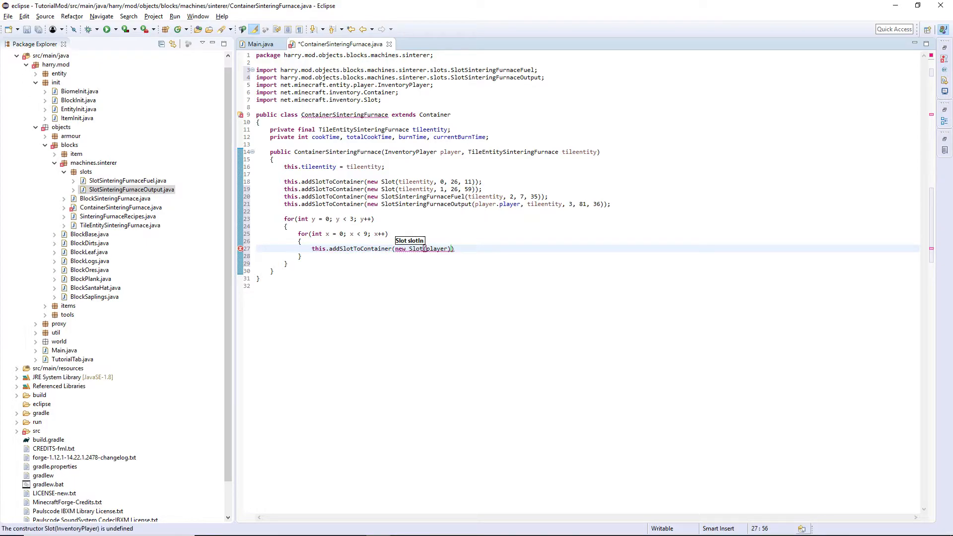
{"action": "type", "text": ","}
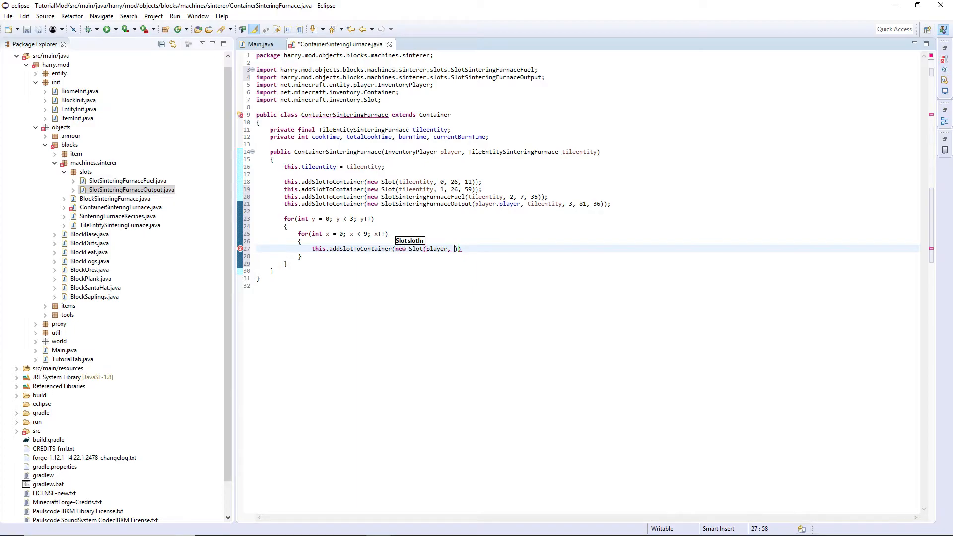
{"action": "type", "text": "x + y"}
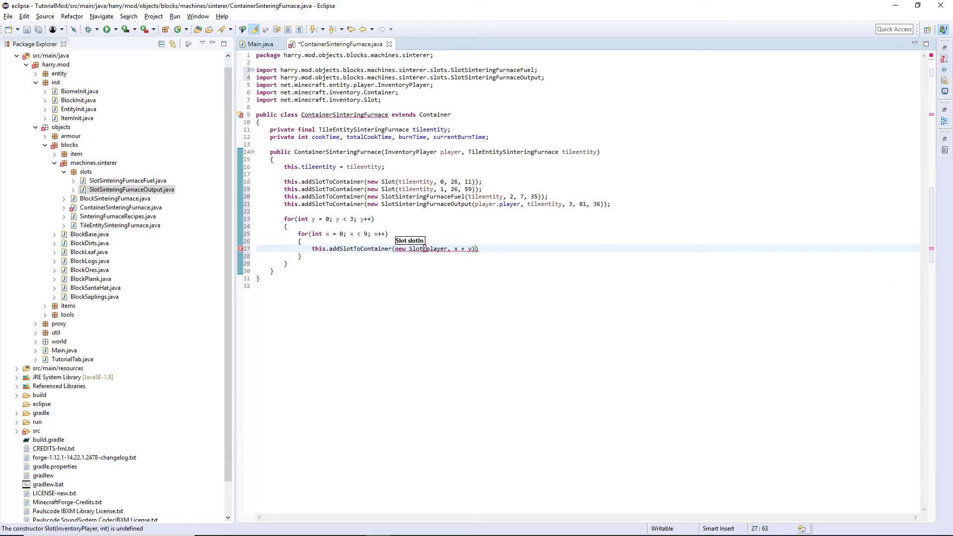
{"action": "type", "text": "* 9"}
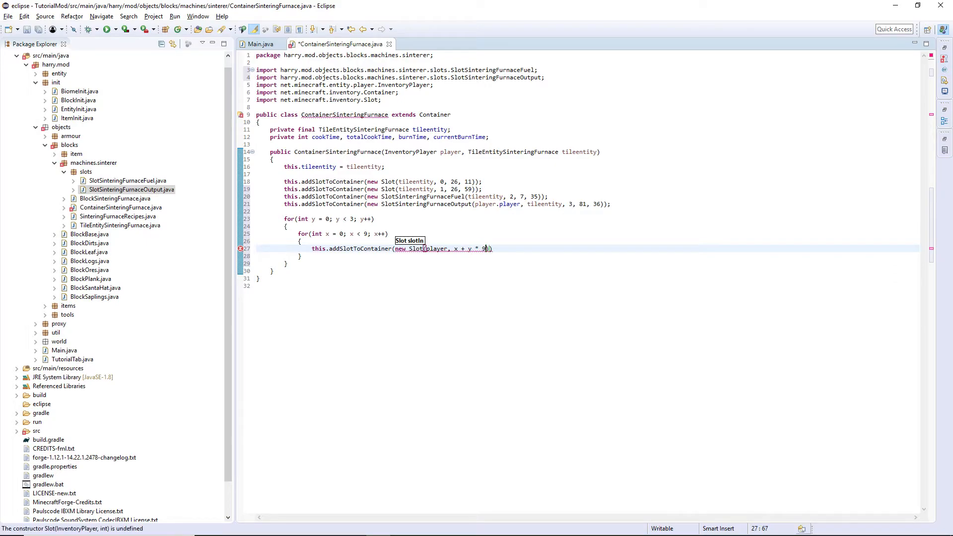
{"action": "type", "text": "+ 9,"}
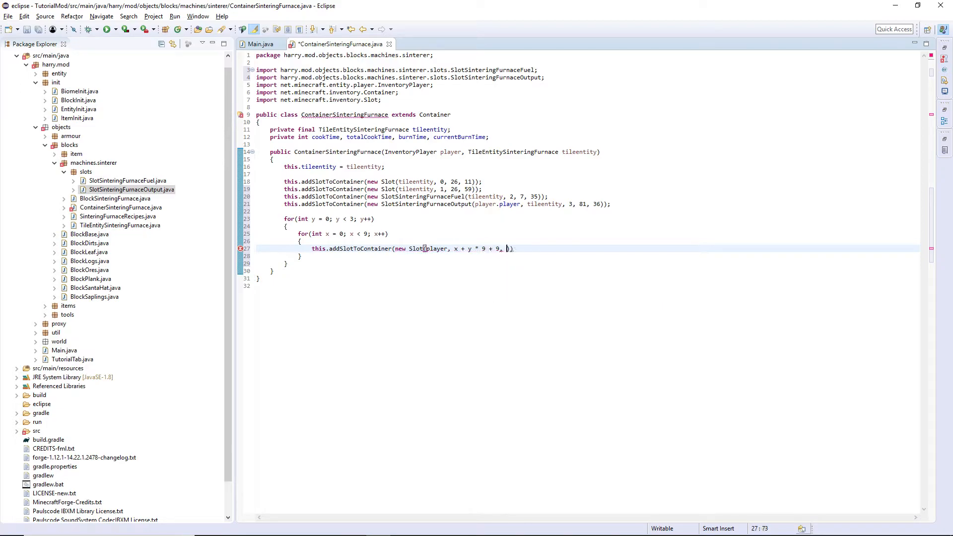
{"action": "type", "text": "8 + x * 18,"}
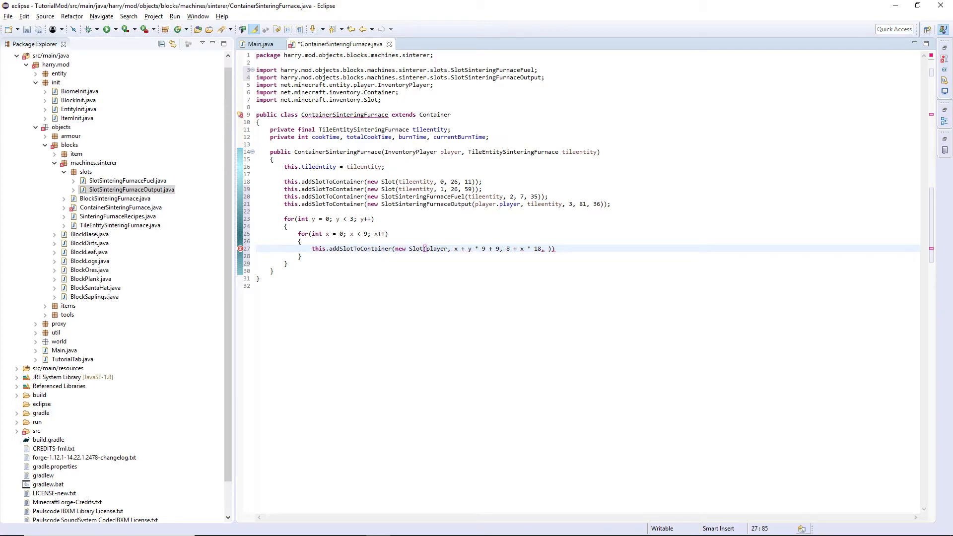
{"action": "type", "text": "84"}
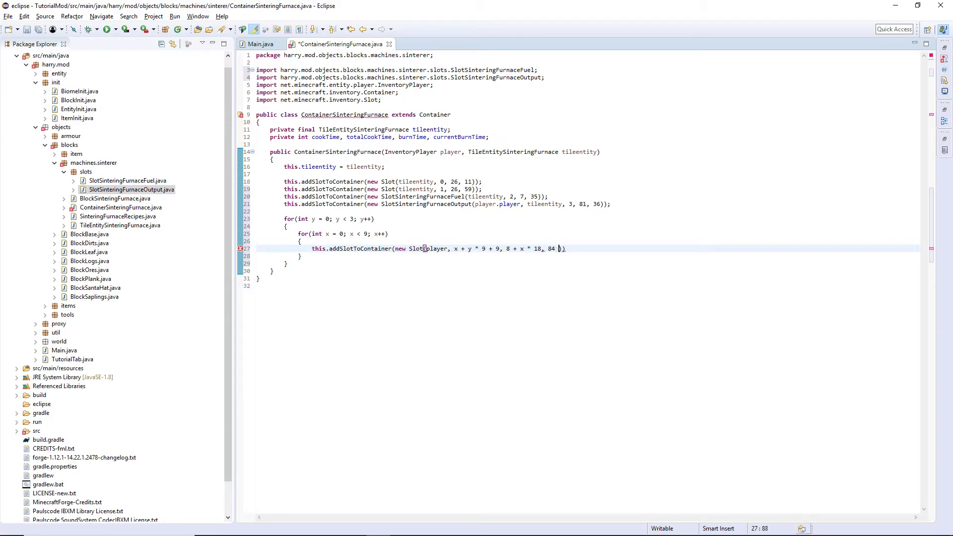
{"action": "type", "text": "+ y"}
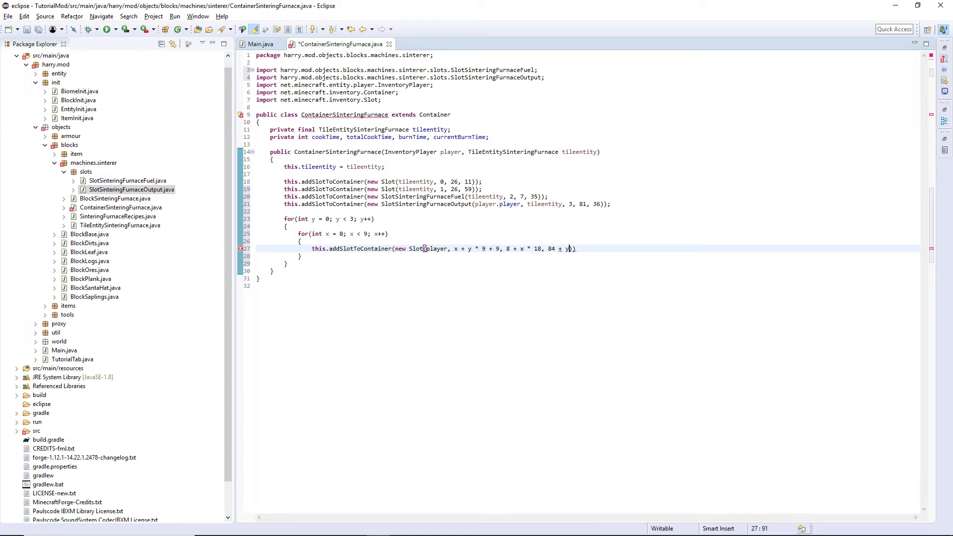
{"action": "type", "text": "*18"}
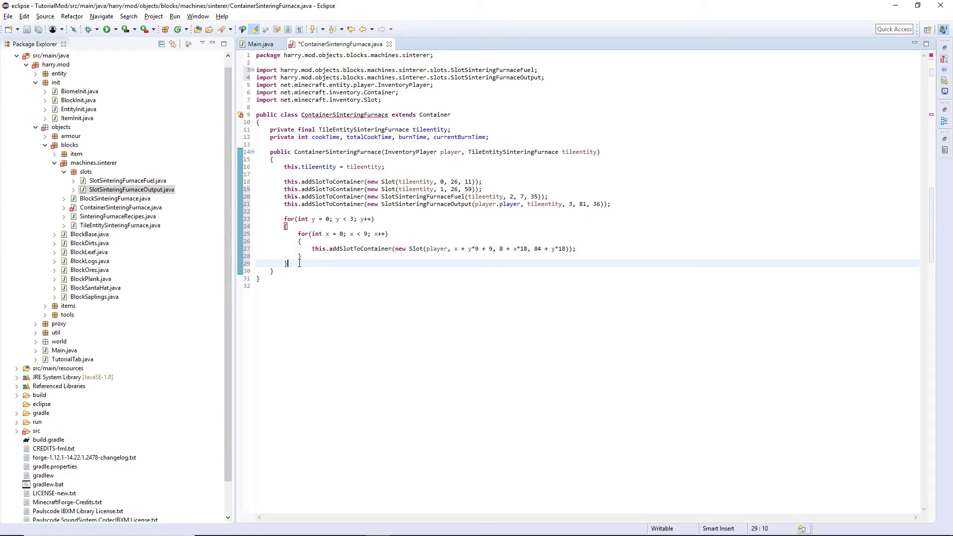
- Add a nine-iteration x loop creating hotbar Slots at index x, position 8 + x*18, 142
{"action": "type", "text": "for(int x"}
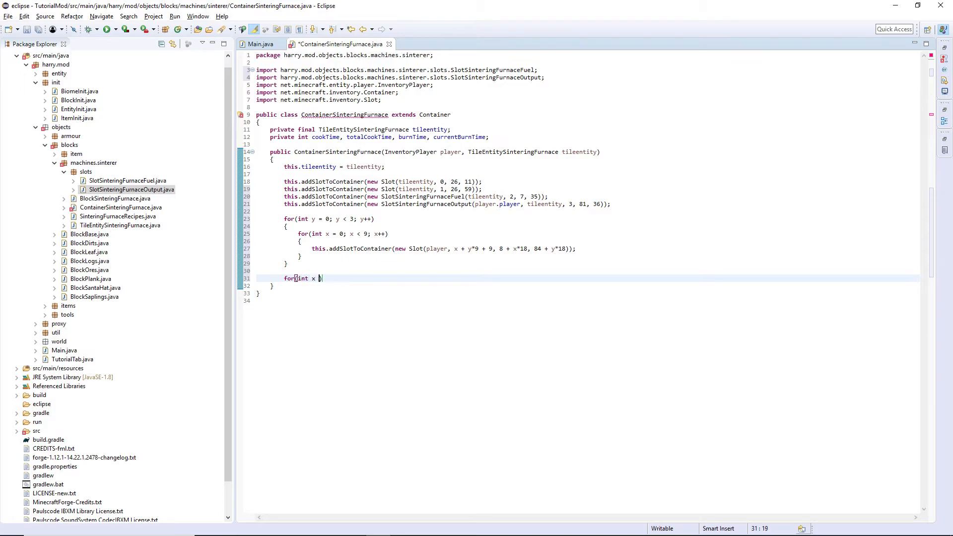
{"action": "type", "text": "= 0; x < 9; x++"}
{"action": "type", "text": "this.addSlotToContainer(new Slot(player, "}
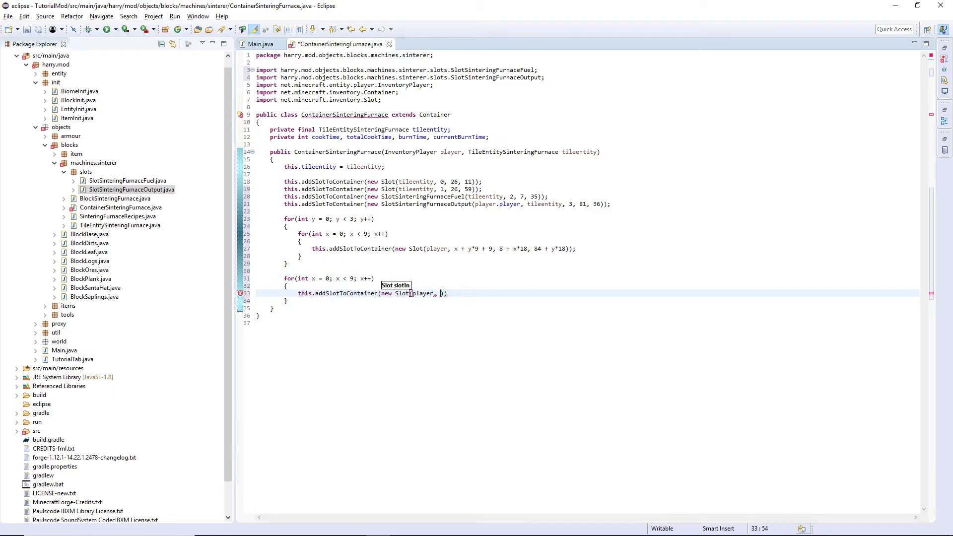
{"action": "type", "text": "x,"}
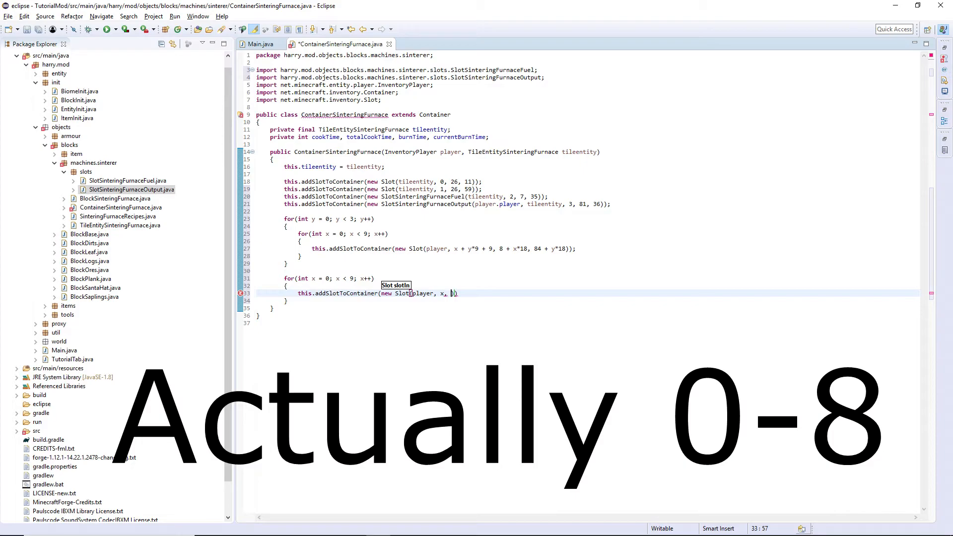
{"action": "type", "text": "8 + x * 18"}
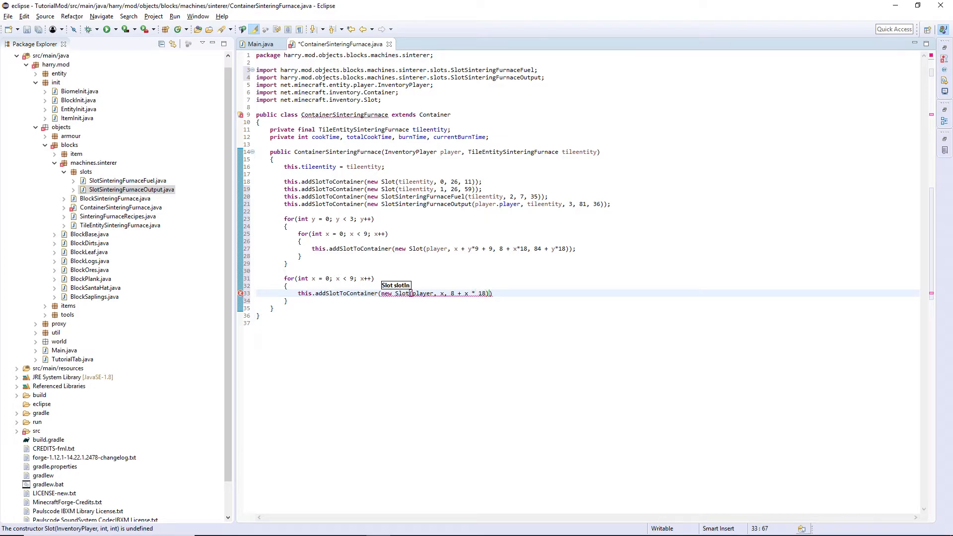
{"action": "type", "text": ", 142"}
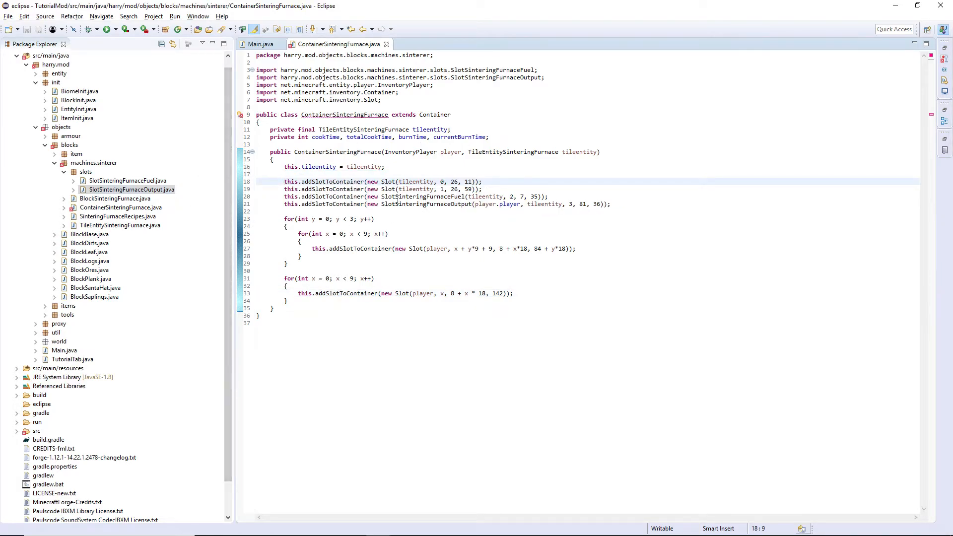
- Select the two input slot lines, then clear the selection
{"action": "left_click_drag", "start_coordinate": [284, 174], "coordinate": [482, 189]}
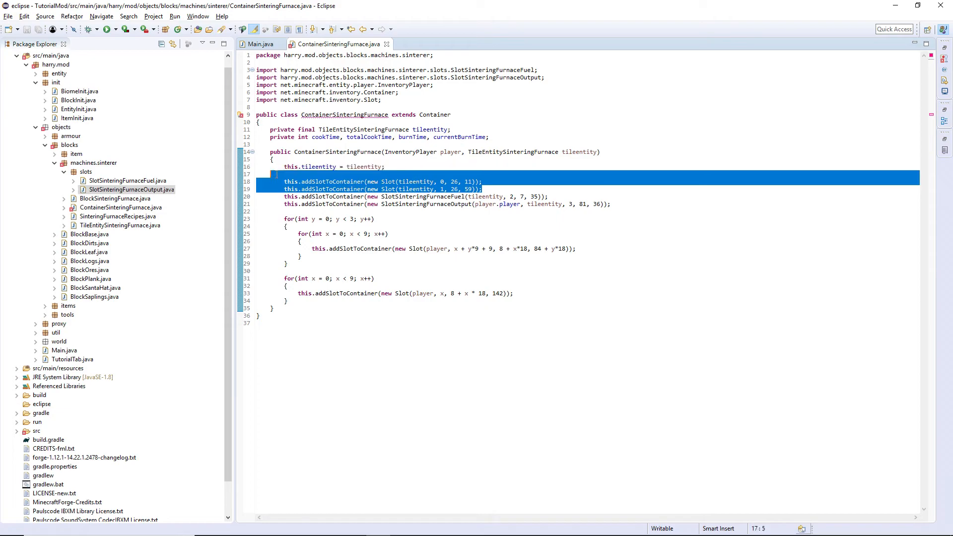
{"action": "left_click", "coordinate": [455, 181]}
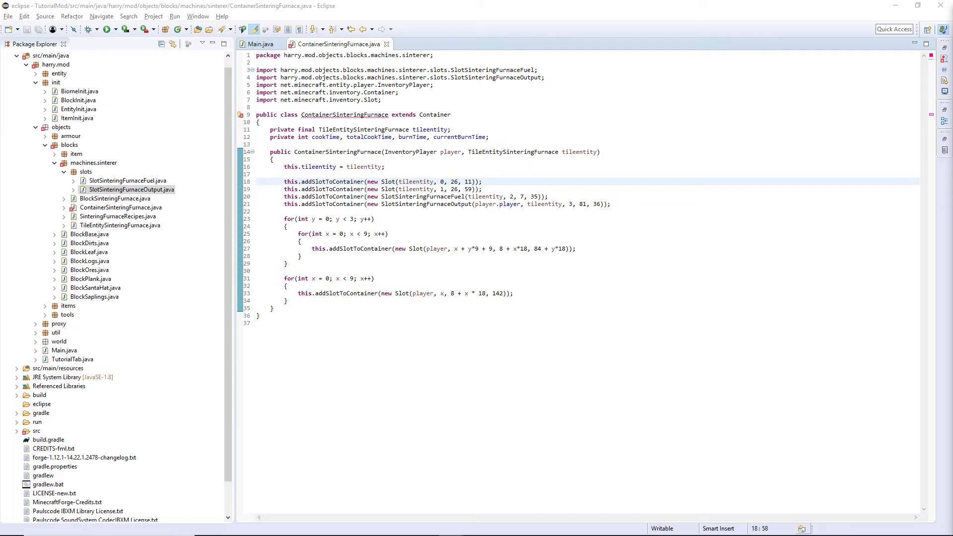
{"action": "mouse_move", "coordinate": [134, 442]}
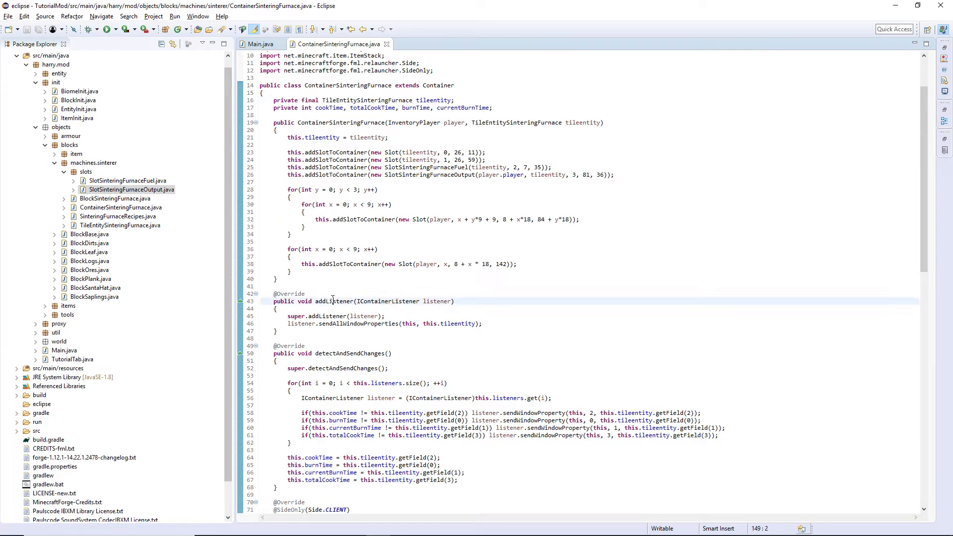
{"action": "double_click", "coordinate": [334, 301]}
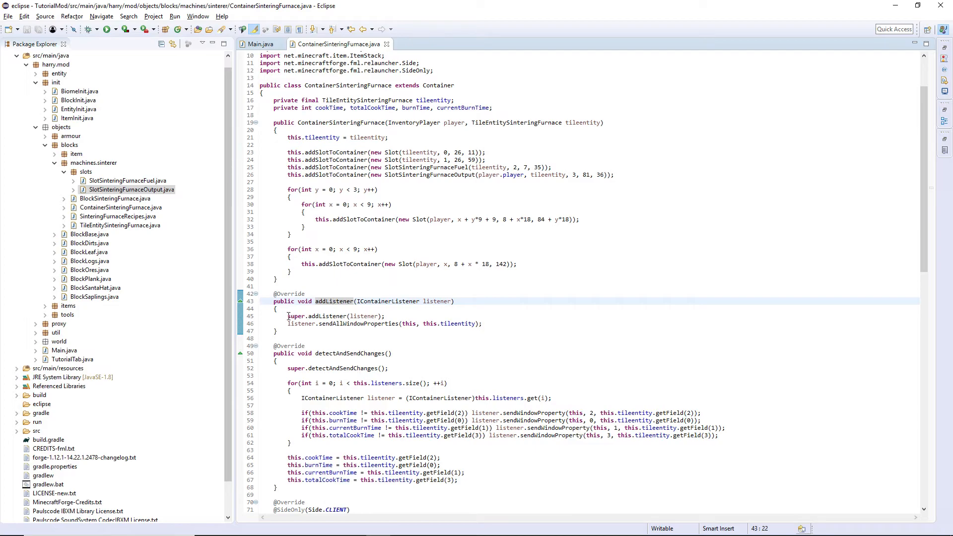
{"action": "left_click", "coordinate": [365, 316]}
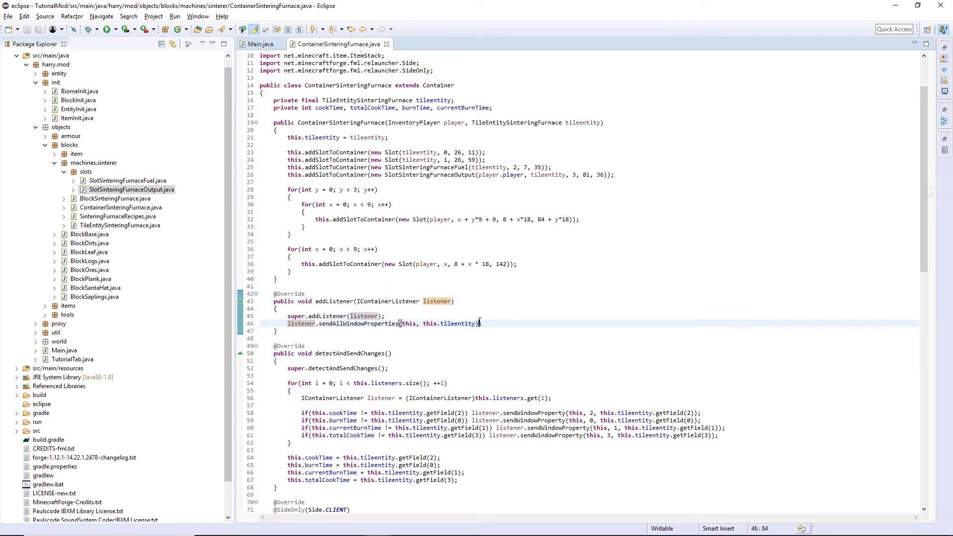
{"action": "scroll", "scroll_direction": "down", "scroll_amount": 3}
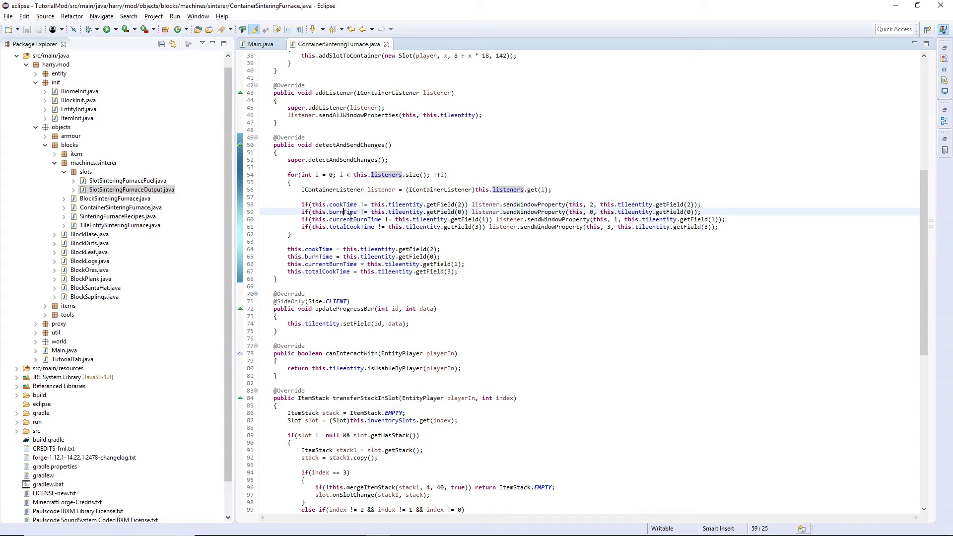
{"action": "double_click", "coordinate": [338, 203]}
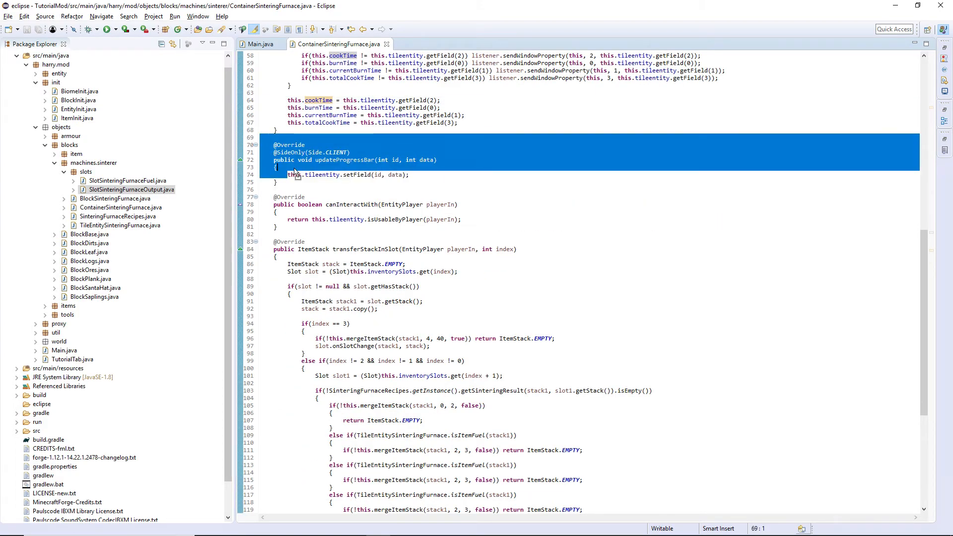
{"action": "double_click", "coordinate": [329, 152]}
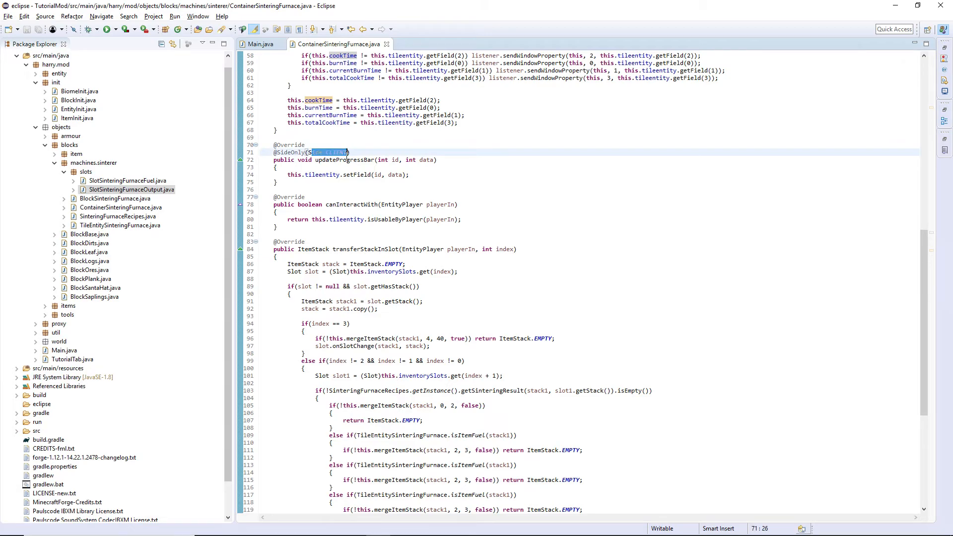